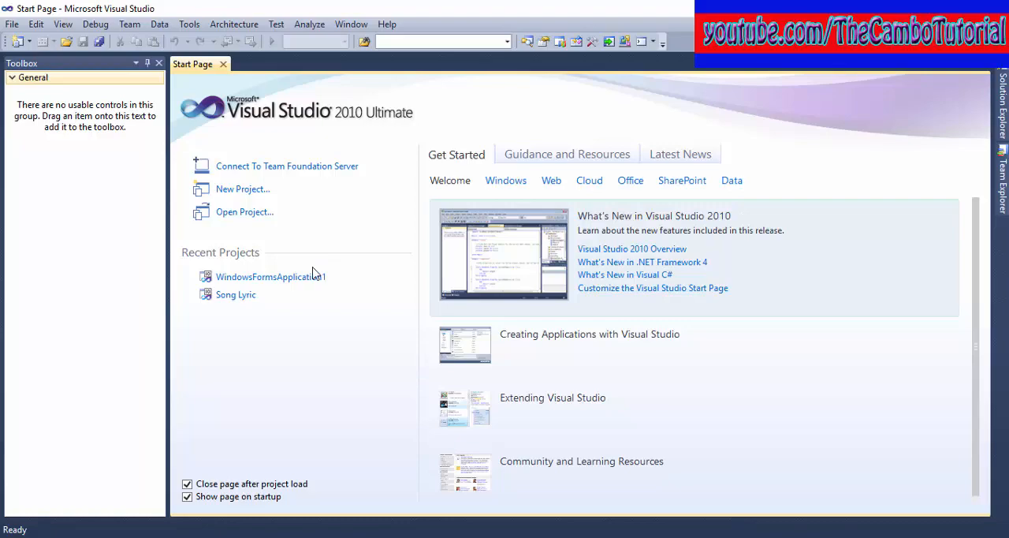
# Step: Create a new C# Windows Forms Application project named ImagList
pyautogui.click(242, 188)
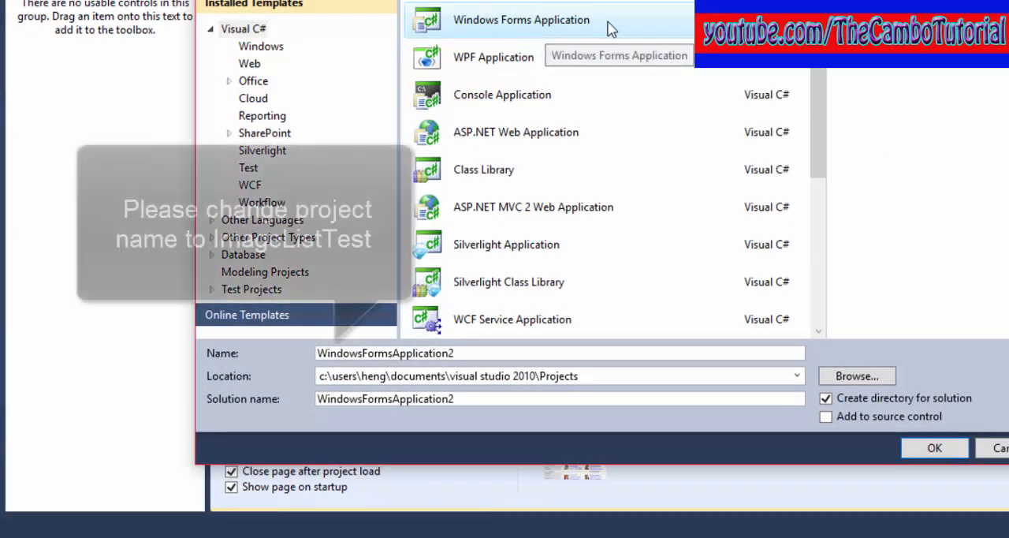
pyautogui.write('ImagList')
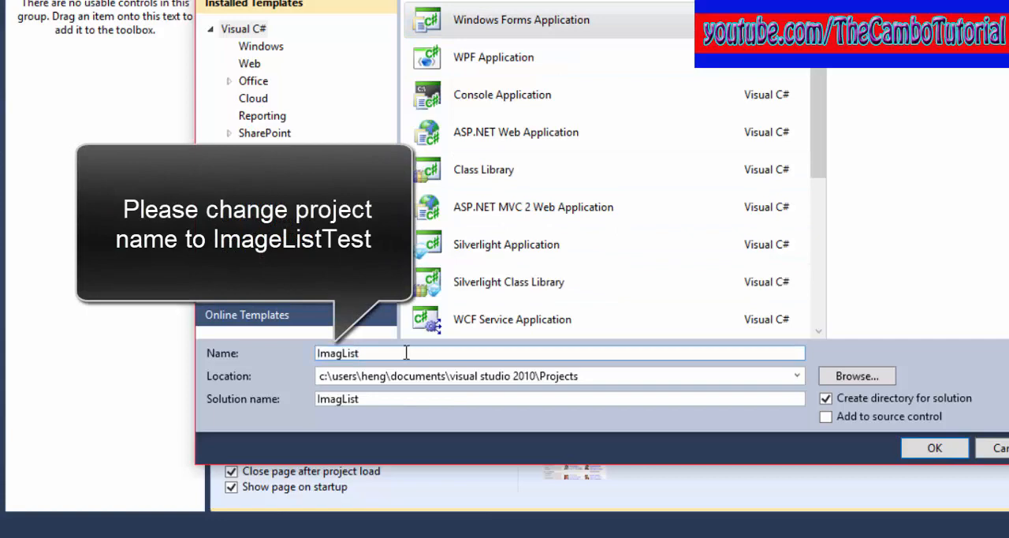
pyautogui.click(934, 447)
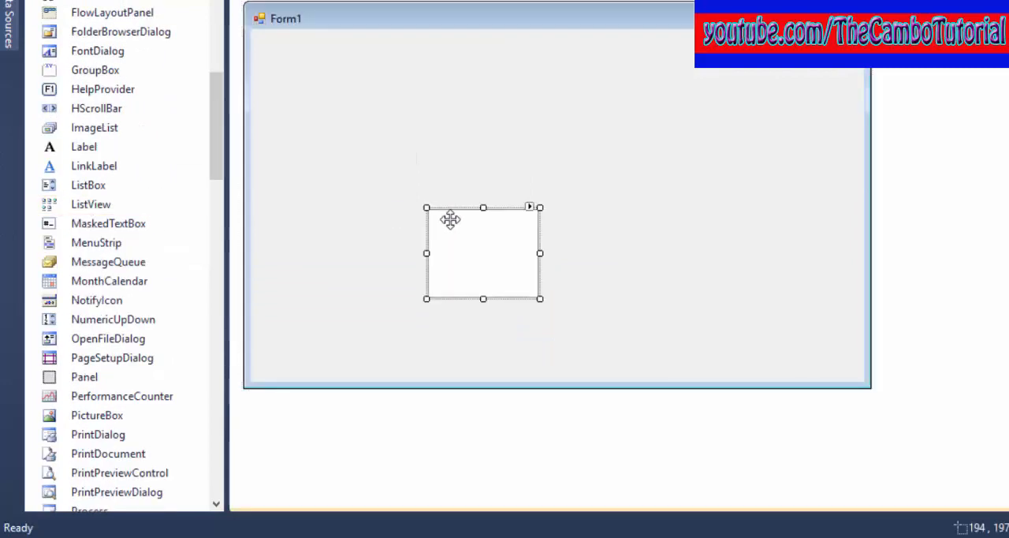
# Step: Stretch the ListView across most of Form1 and generate the empty Form1_Load handler
pyautogui.moveTo(540, 298); pyautogui.dragTo(854, 371)
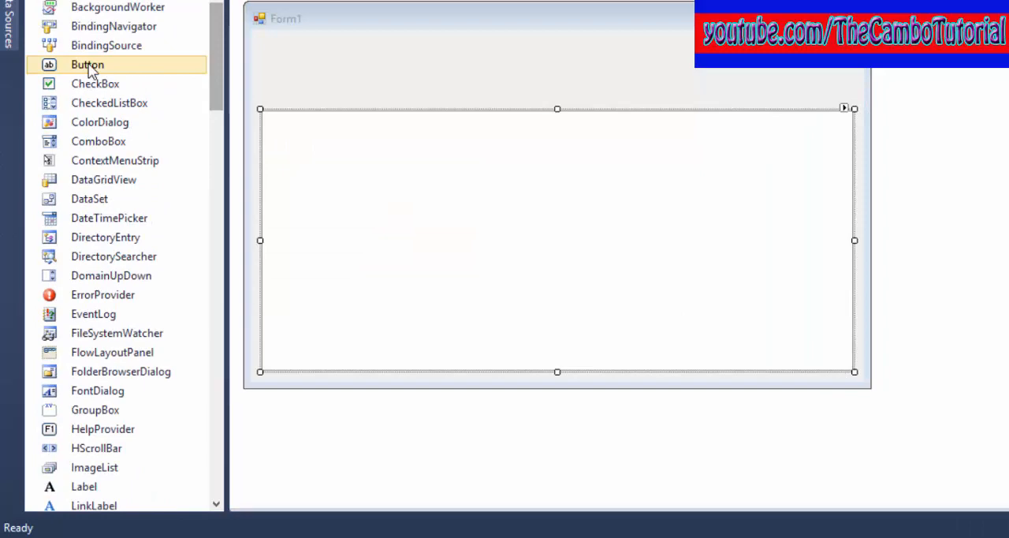
pyautogui.doubleClick(87, 64)
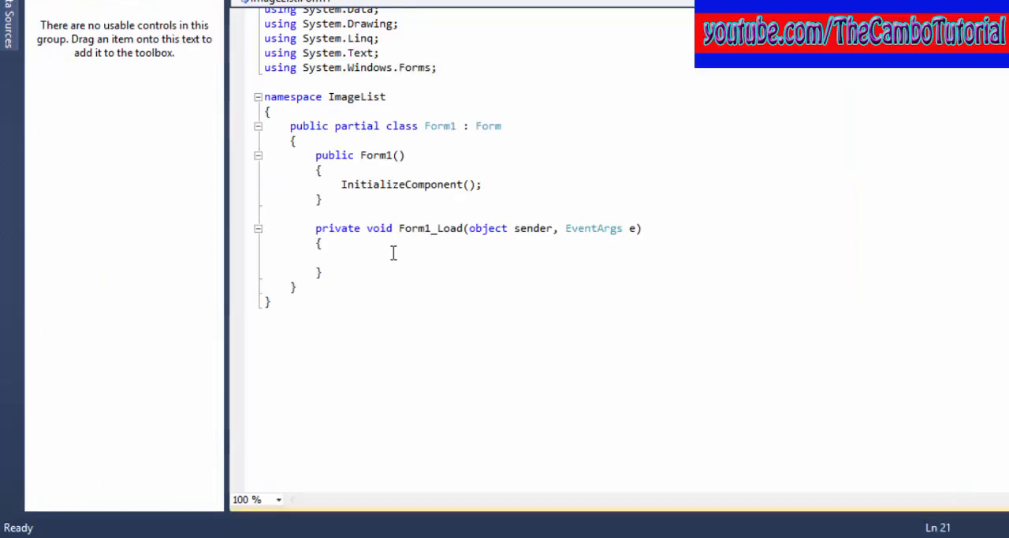
# Step: Declare List<String> imagelist in Form1_Load and add the image URLs with Add()
pyautogui.write('List<String> image1')
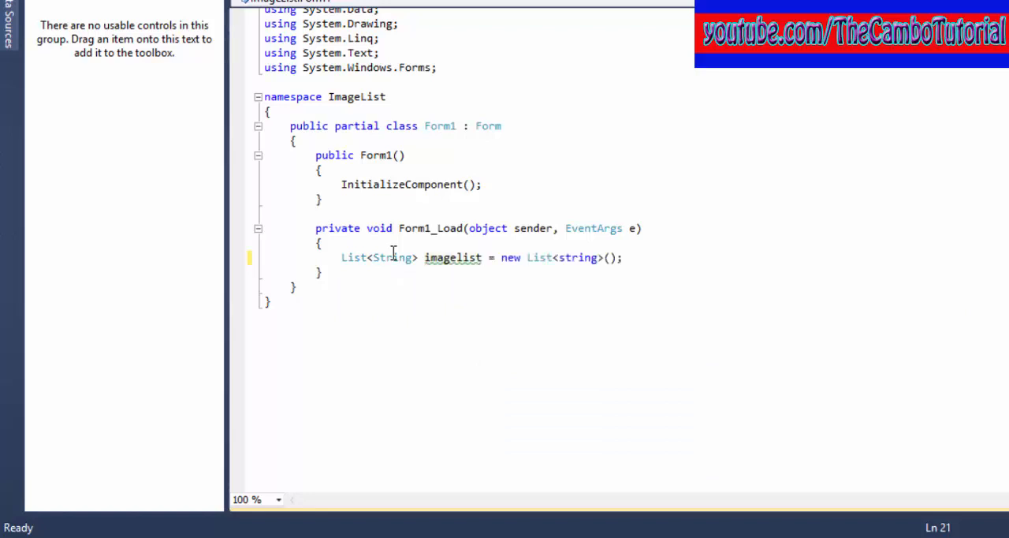
pyautogui.write('imagelist')
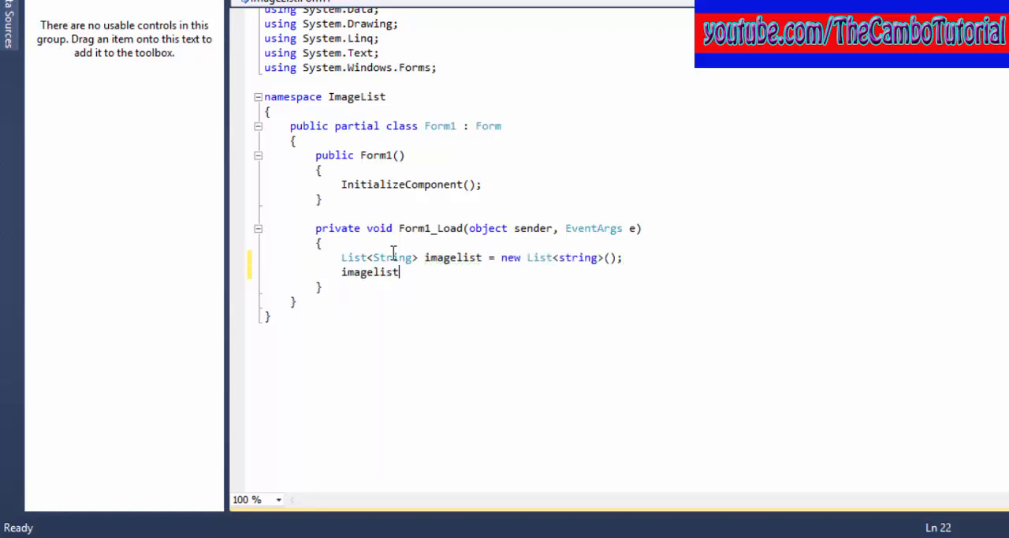
pyautogui.write('.Add("https://img.youtube.com/vi/CSDibnF0NO4/3.jpg");')
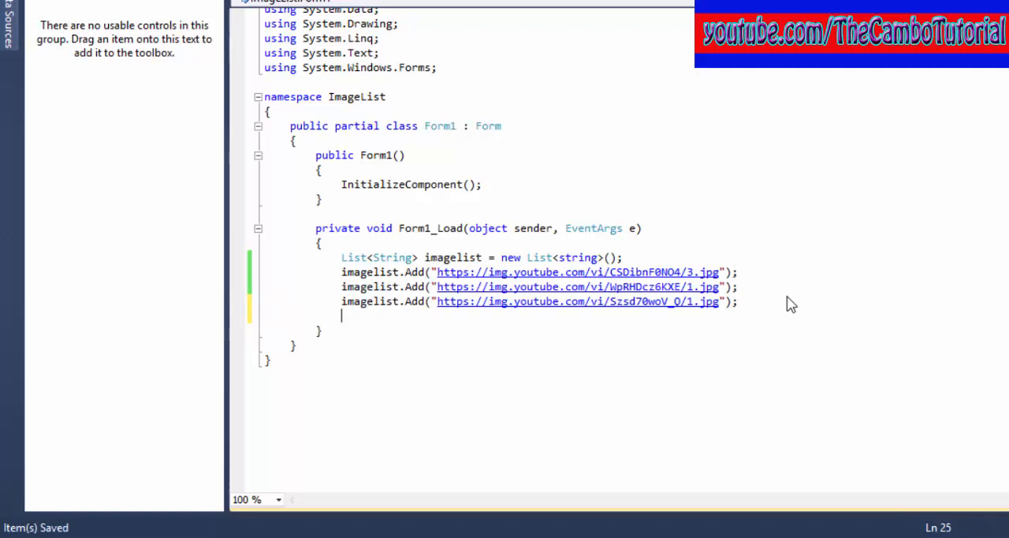
# Step: Write a for loop from i=0 up to imagelist.Count
pyautogui.write('for(')
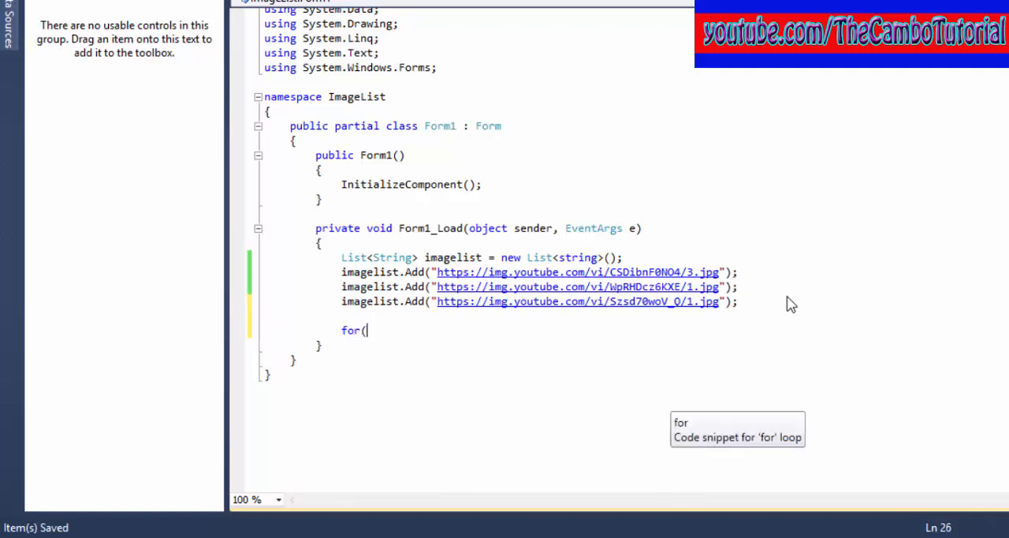
pyautogui.write('int i=0;i')
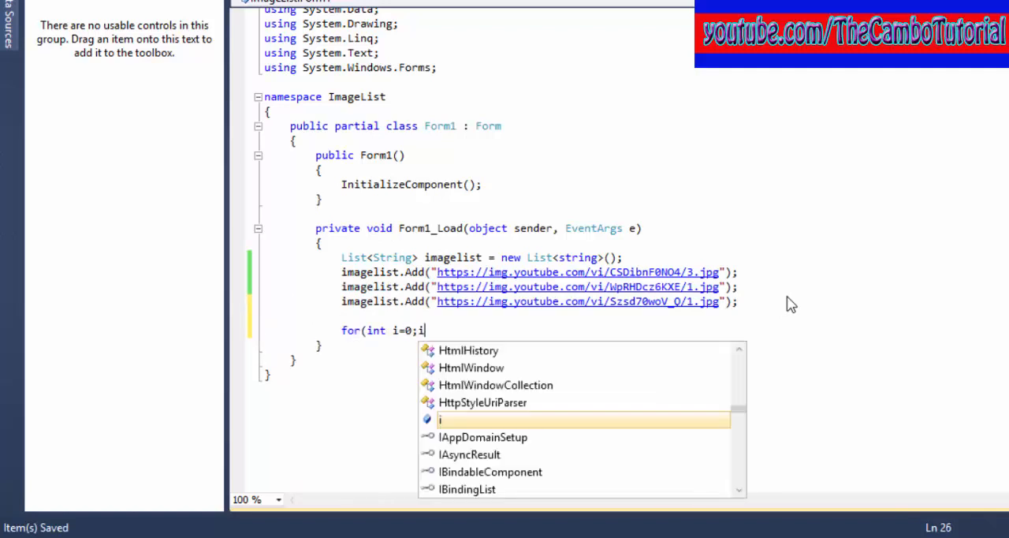
pyautogui.write('<imagelist.Count;')
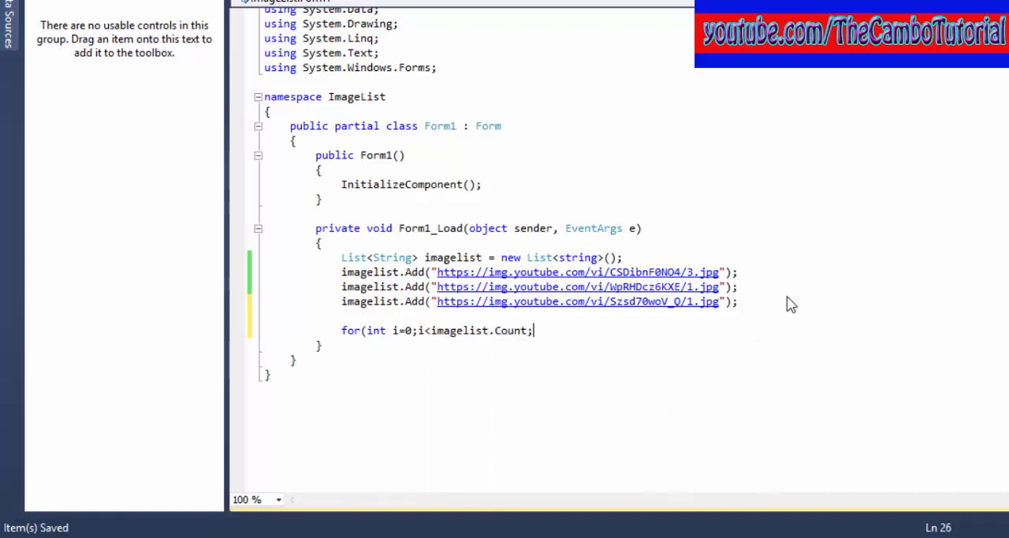
pyautogui.write('i++)')
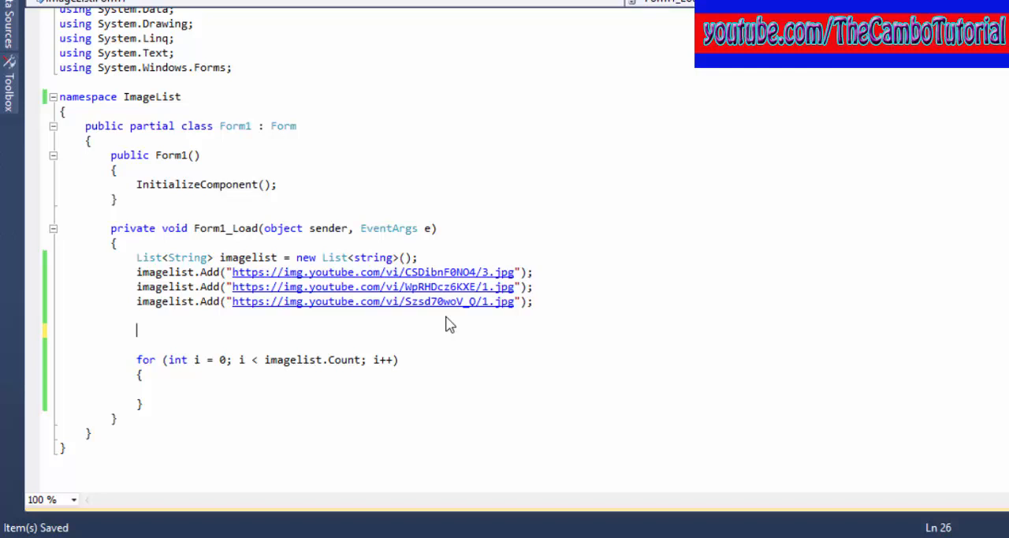
# Step: Declare ImageList img = new ImageList(); and rename the namespace to ImageListTest
pyautogui.write('Im')
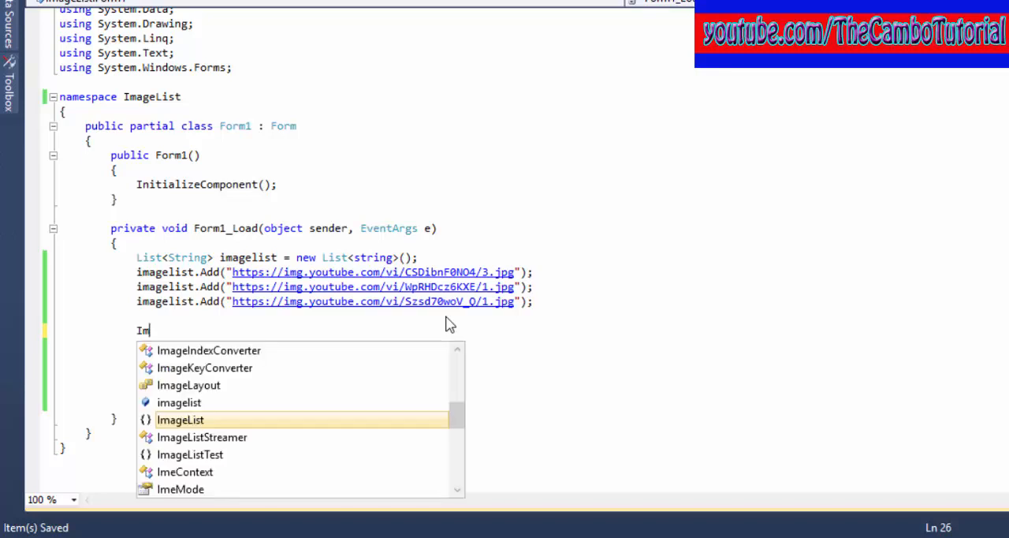
pyautogui.write('ageList img = new')
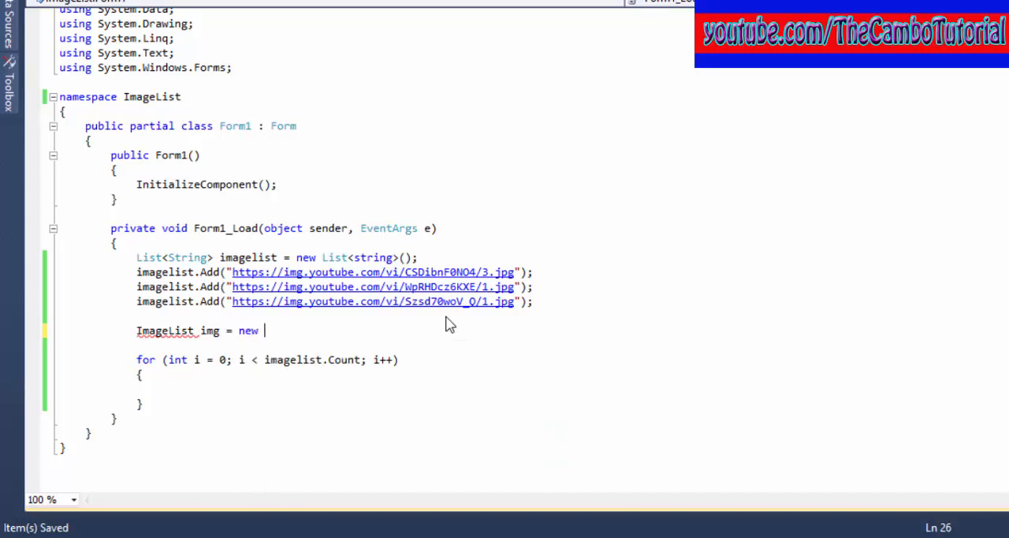
pyautogui.write('ImageList(')
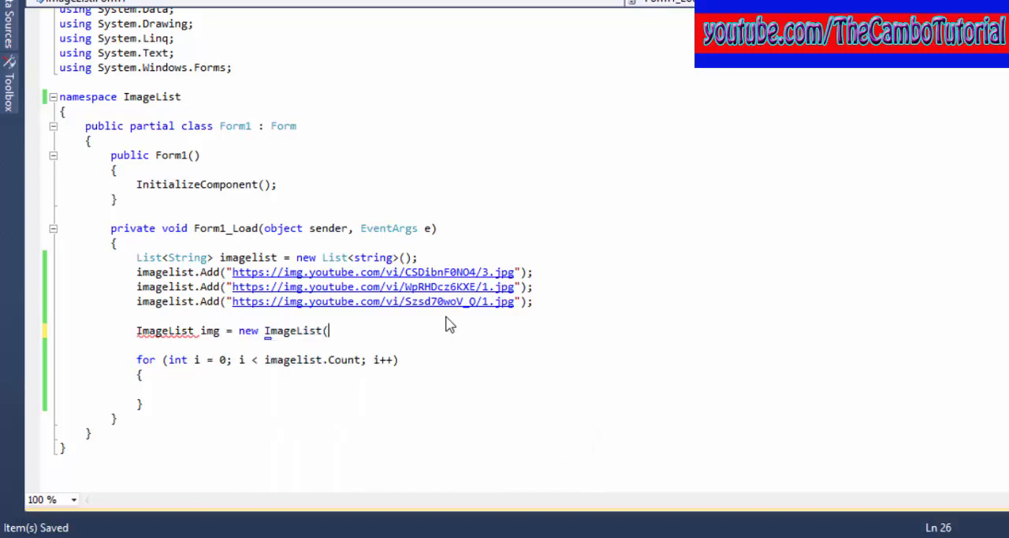
pyautogui.write(');')
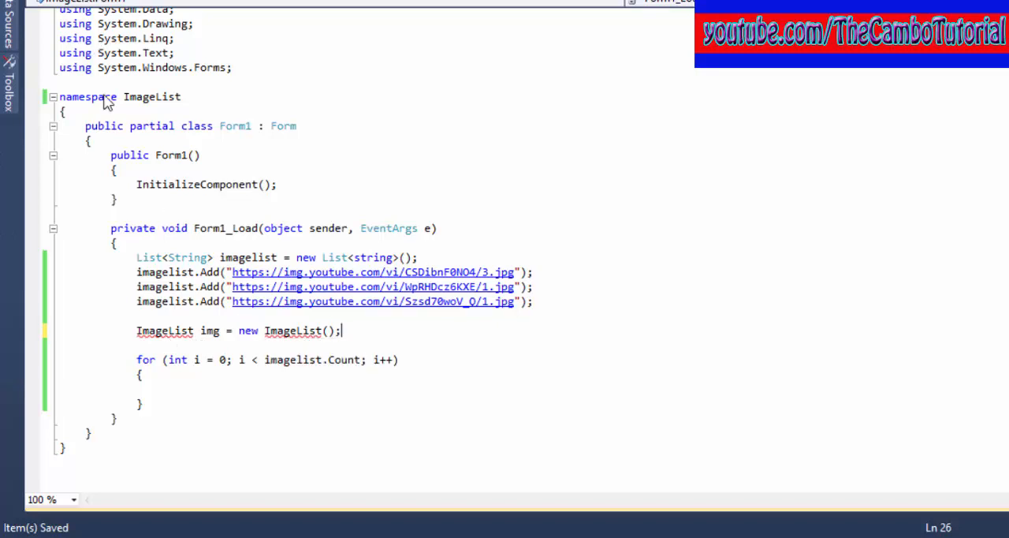
pyautogui.moveTo(149, 103)
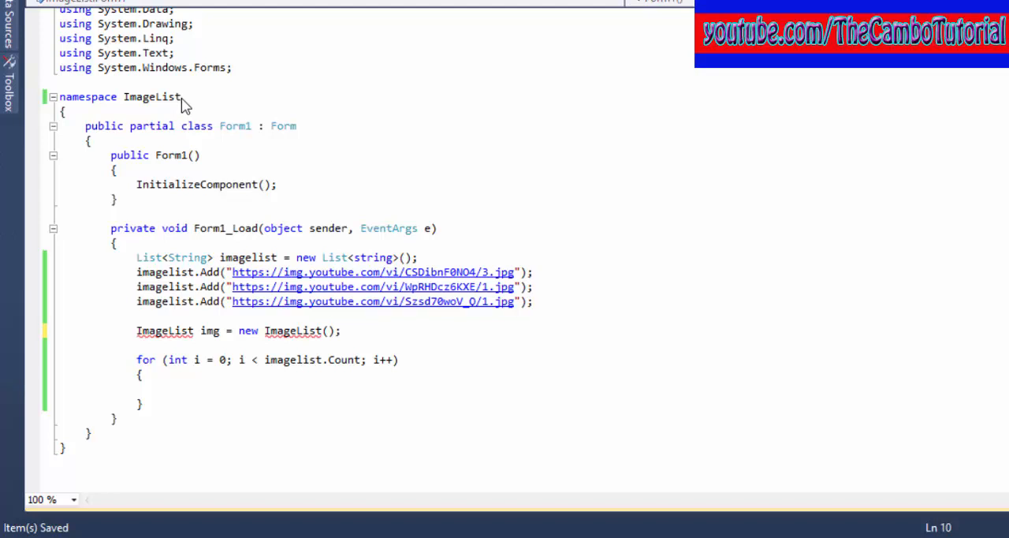
pyautogui.write('Test')
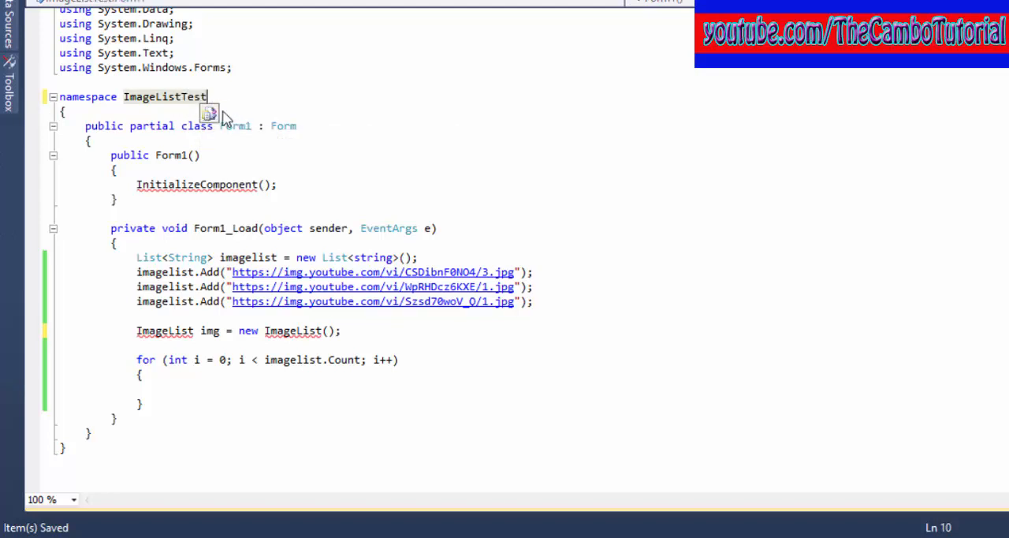
pyautogui.moveTo(210, 113)
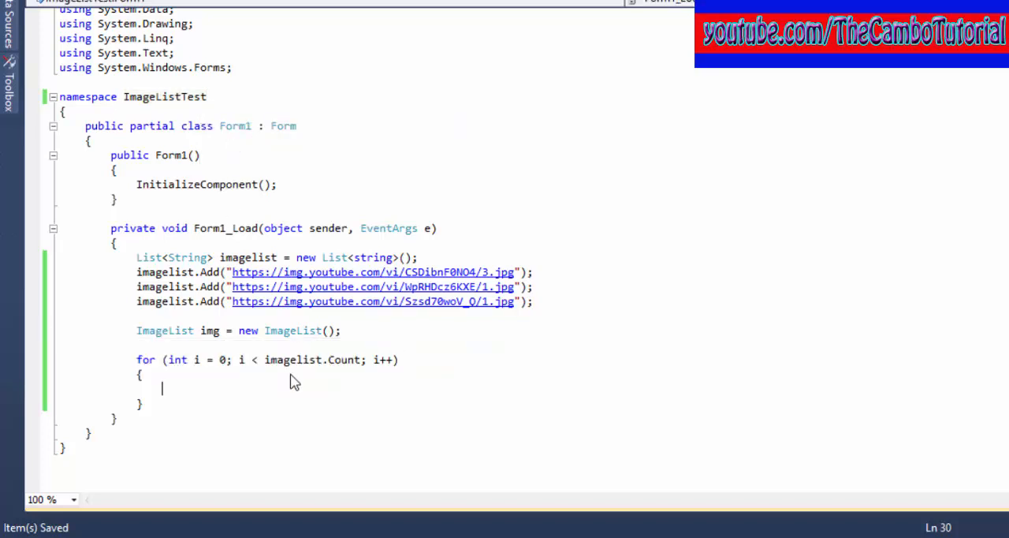
pyautogui.moveTo(174, 402)
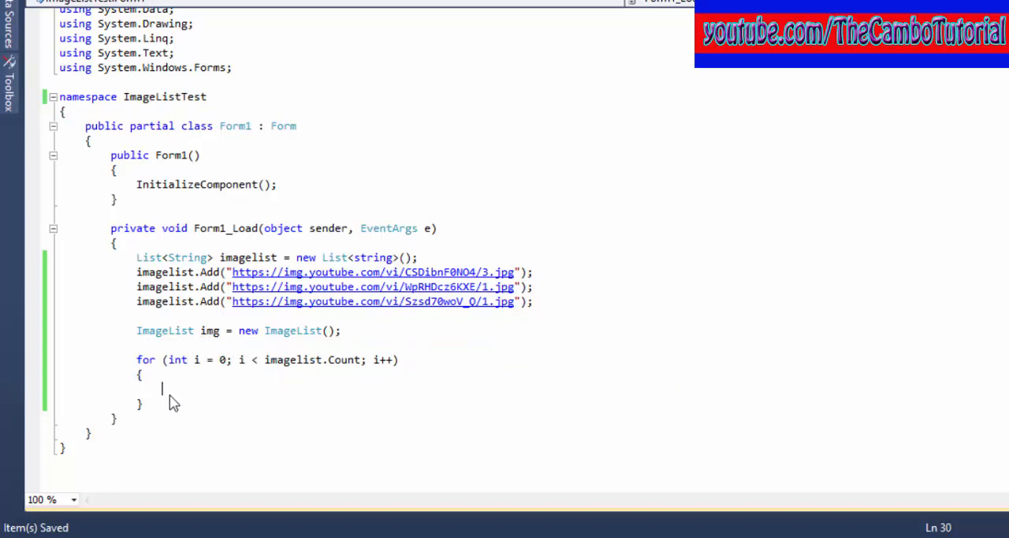
# Step: Create WebClient w = new WebClient(); inside the loop
pyautogui.write('We')
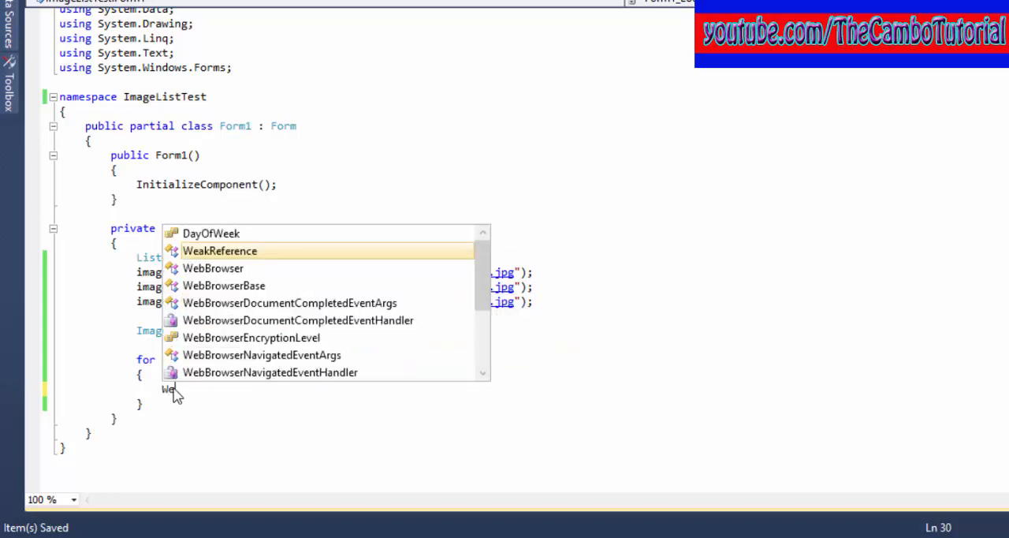
pyautogui.write('bClient')
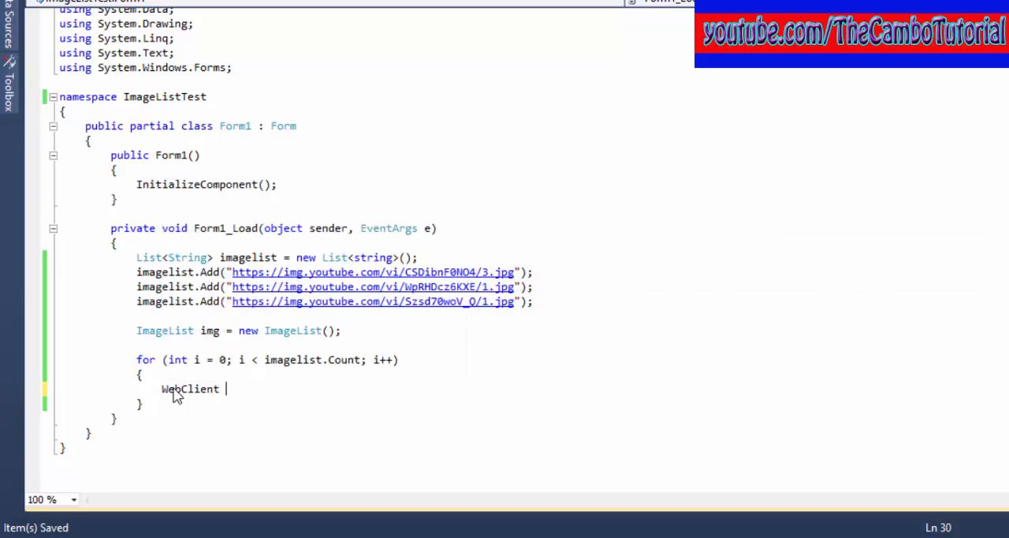
pyautogui.write('w =new')
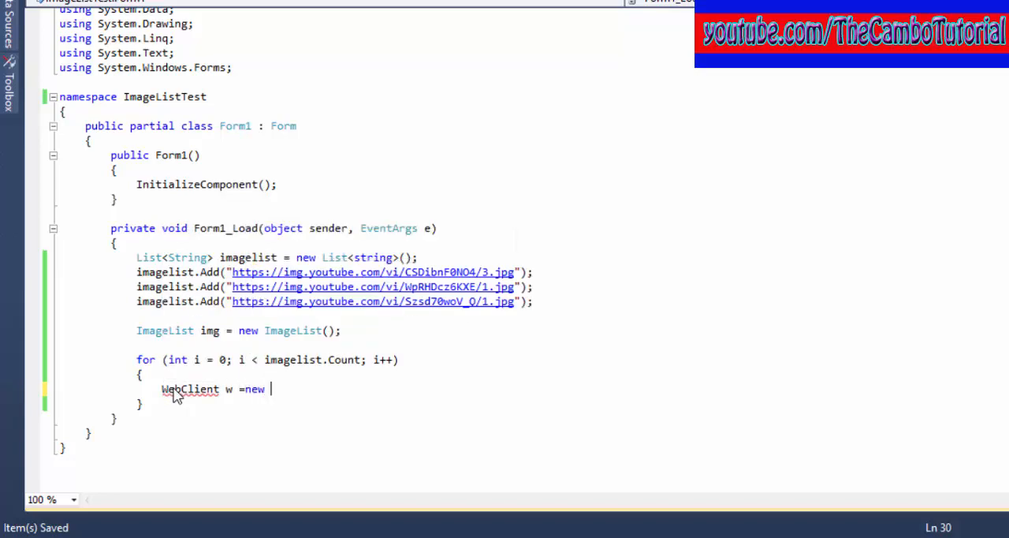
pyautogui.write('WebClient')
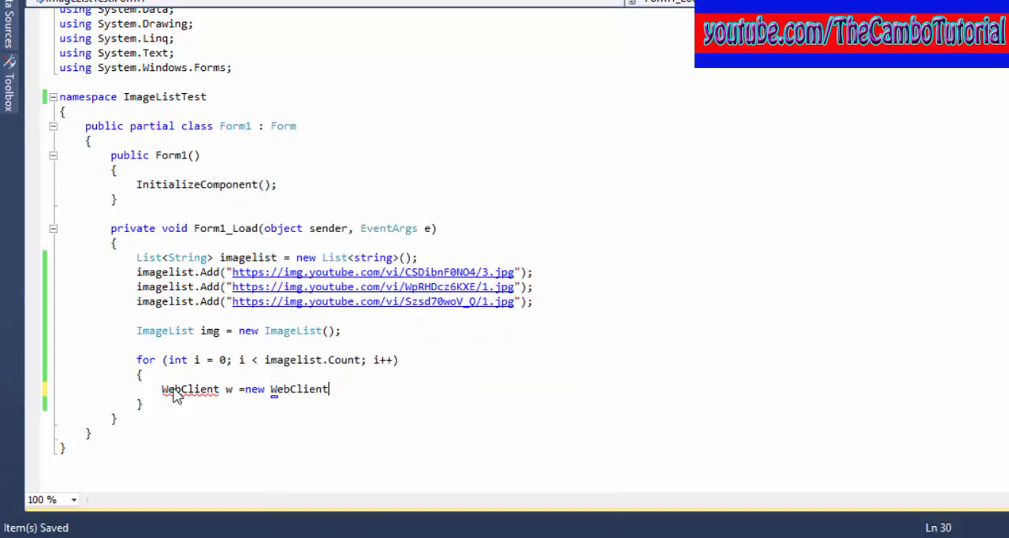
pyautogui.write('();')
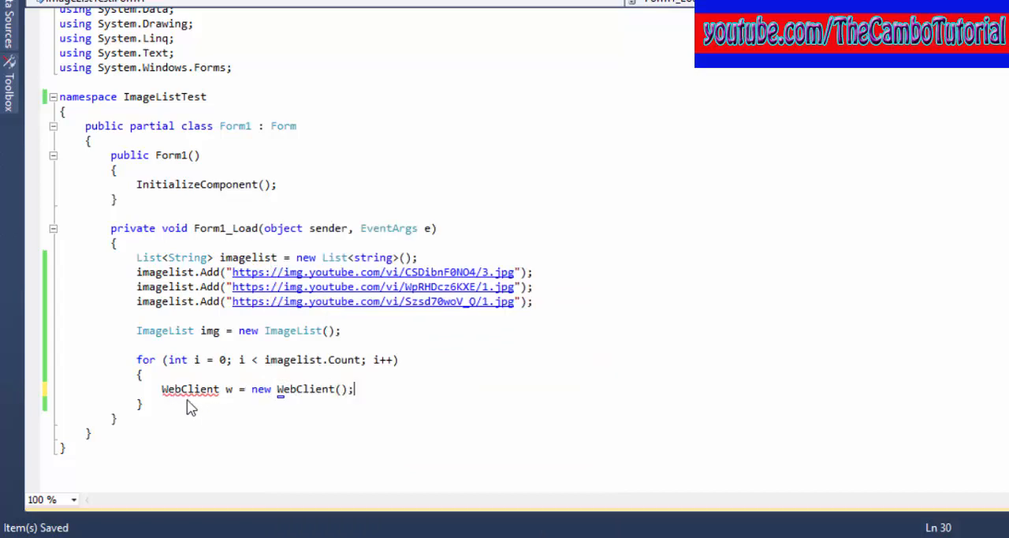
# Step: Add 'using System.Net;' to the file's using directives
pyautogui.write('using')
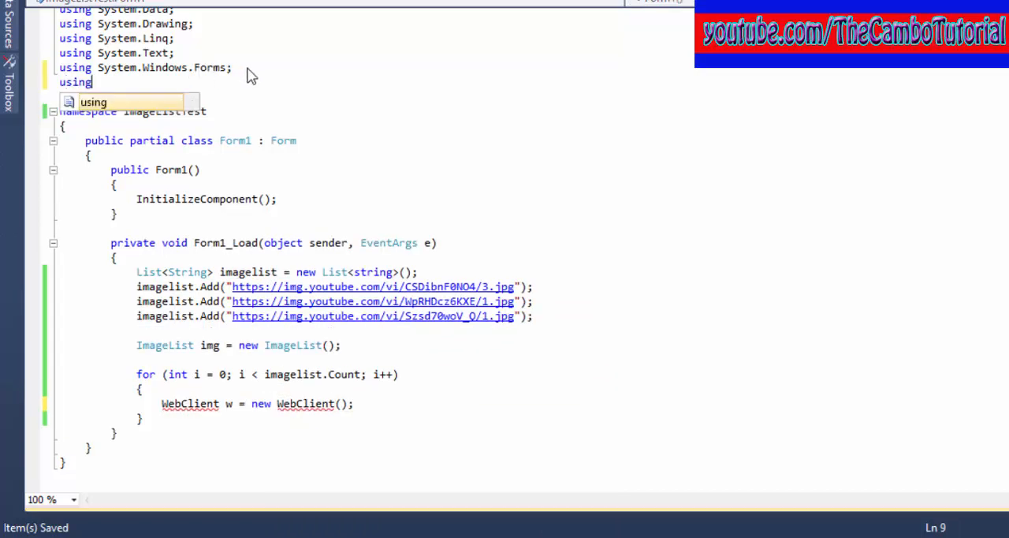
pyautogui.write('System.Net;')
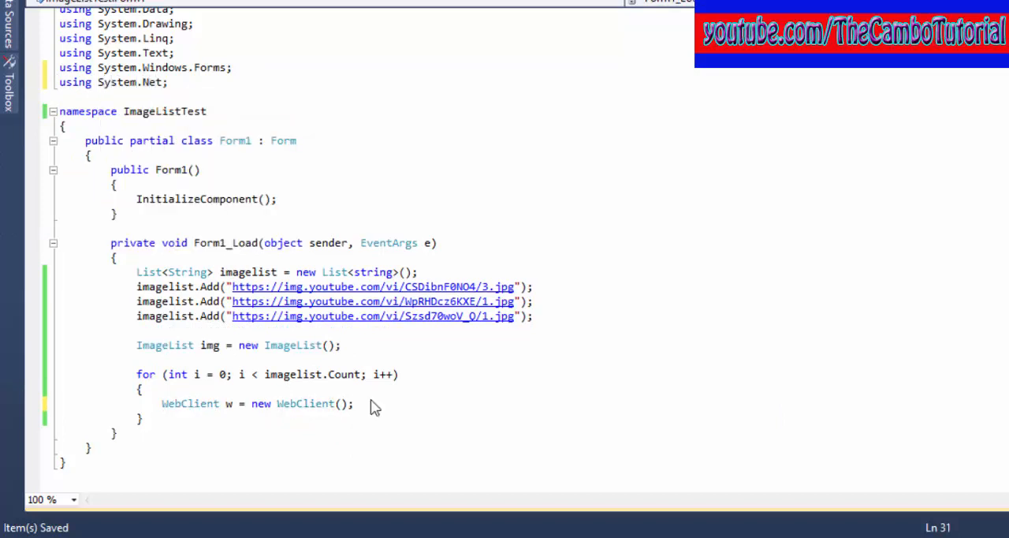
pyautogui.press('enter')
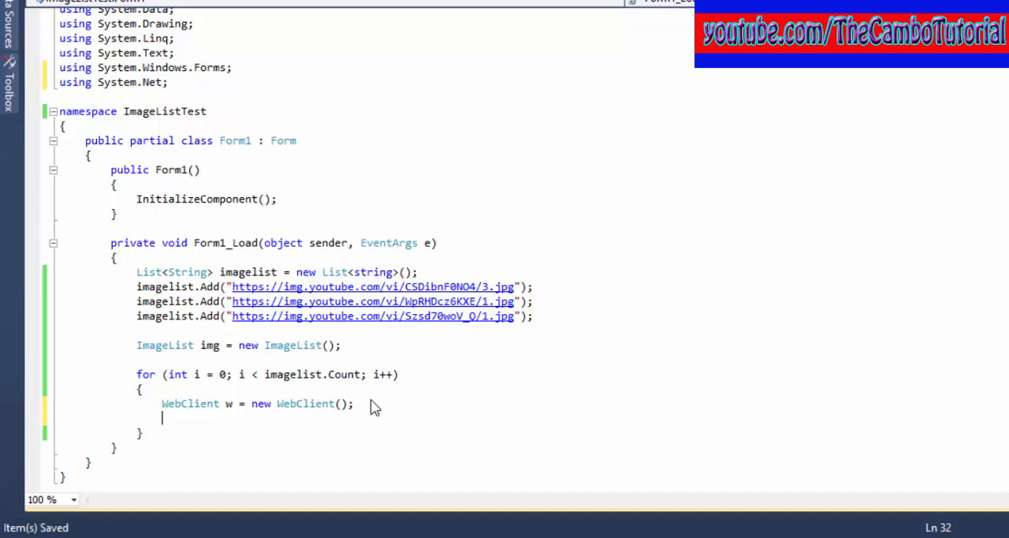
# Step: Download imagelist[i] into byte[] imageByte with w.DownloadData, then begin a MemoryStream
pyautogui.write('b')
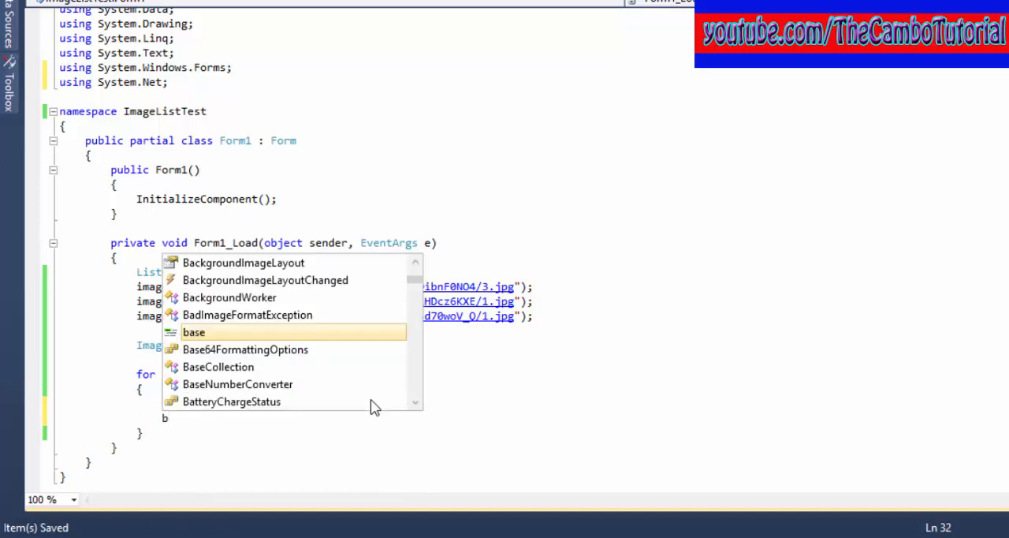
pyautogui.write('byte[] image')
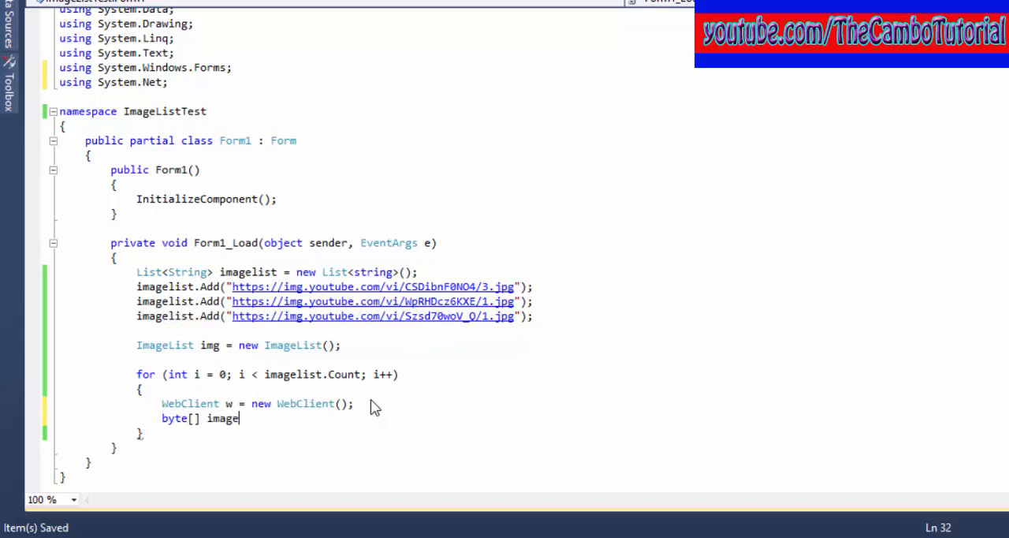
pyautogui.write('Byte= new')
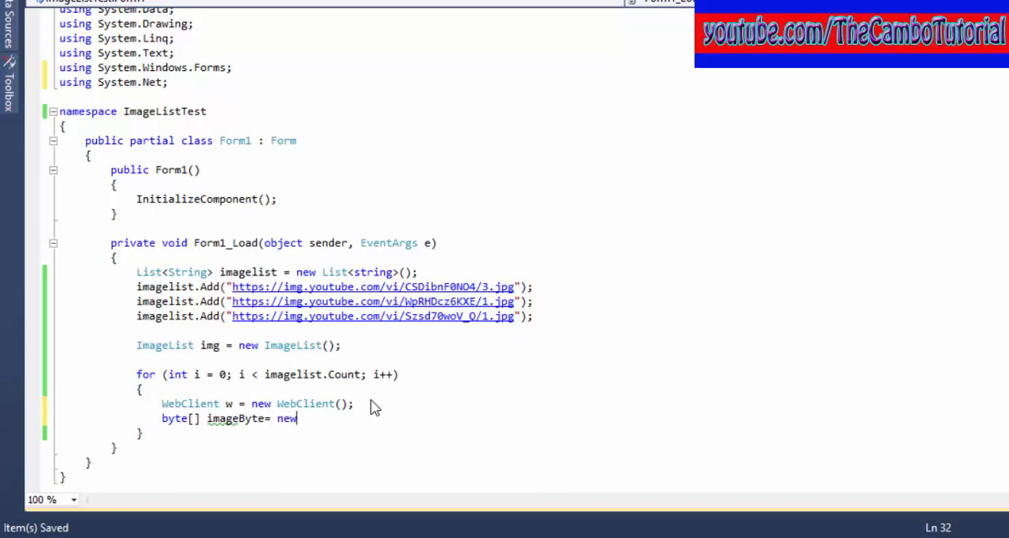
pyautogui.write('w.DownloadData')
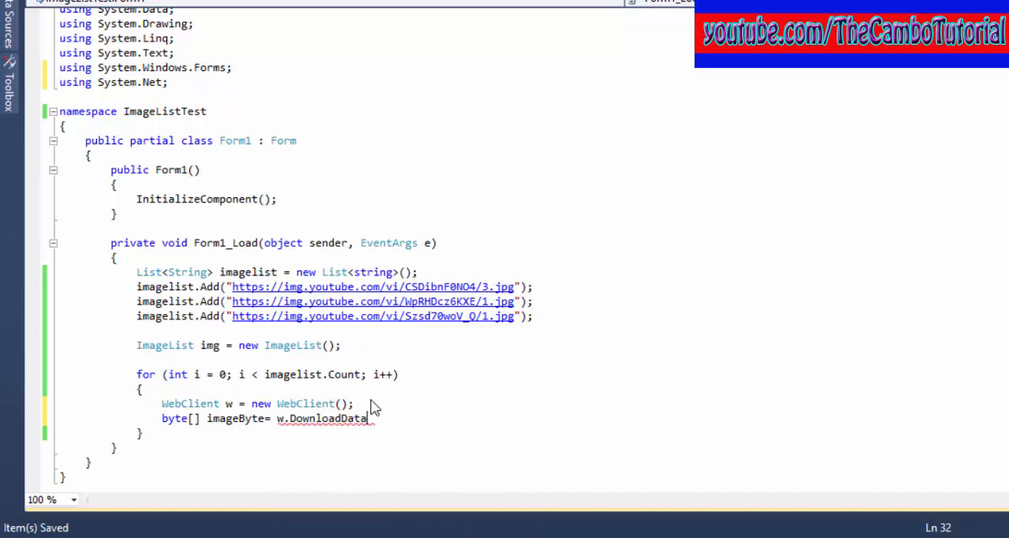
pyautogui.write('(')
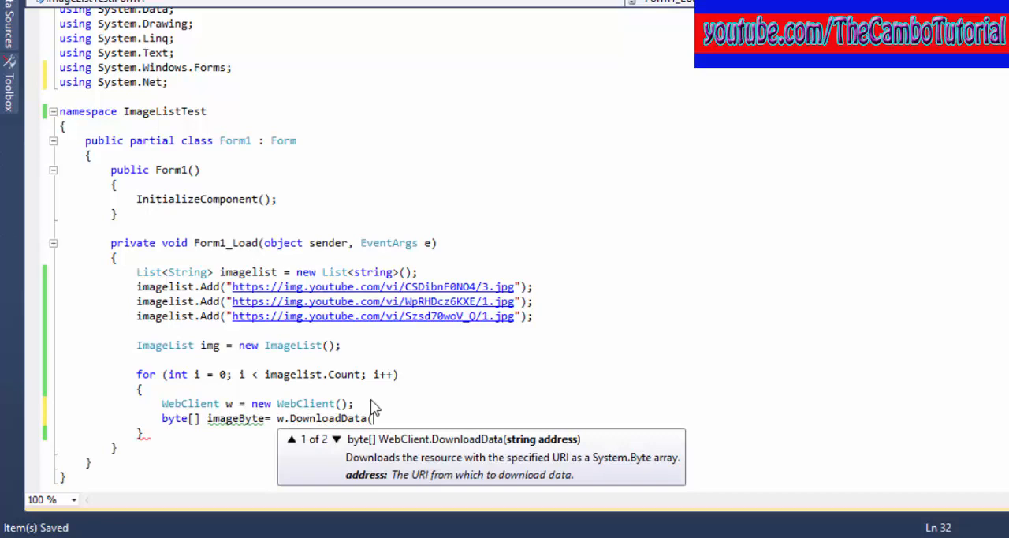
pyautogui.write('imagelist[i]);')
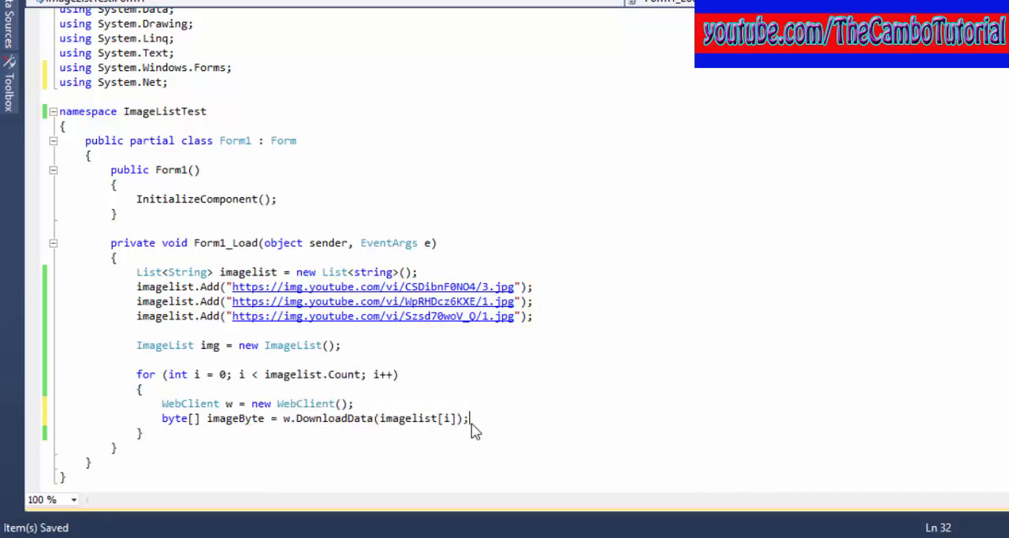
pyautogui.write('Mes')
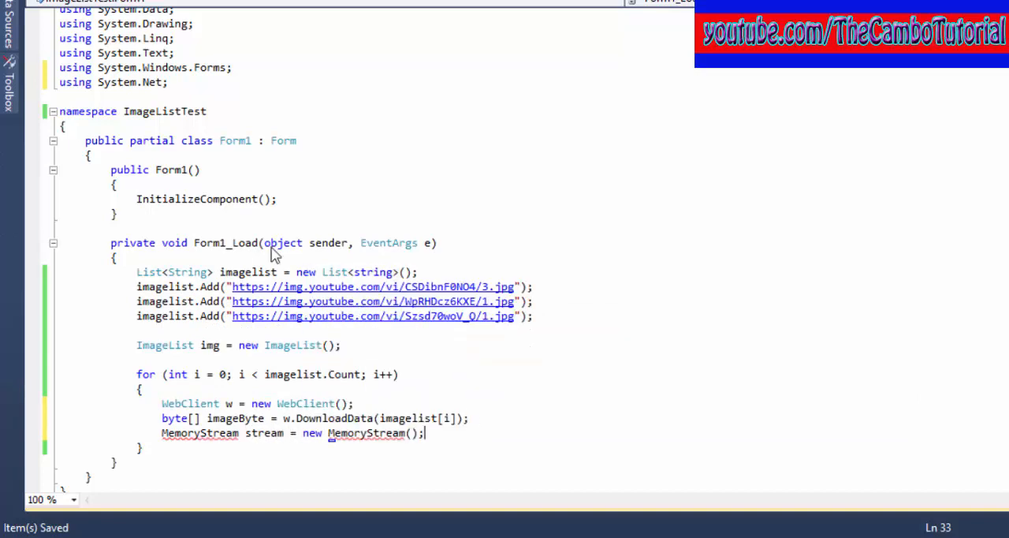
# Step: Add 'using System.IO;' and pass imageByte to the MemoryStream constructor
pyautogui.write('usin')
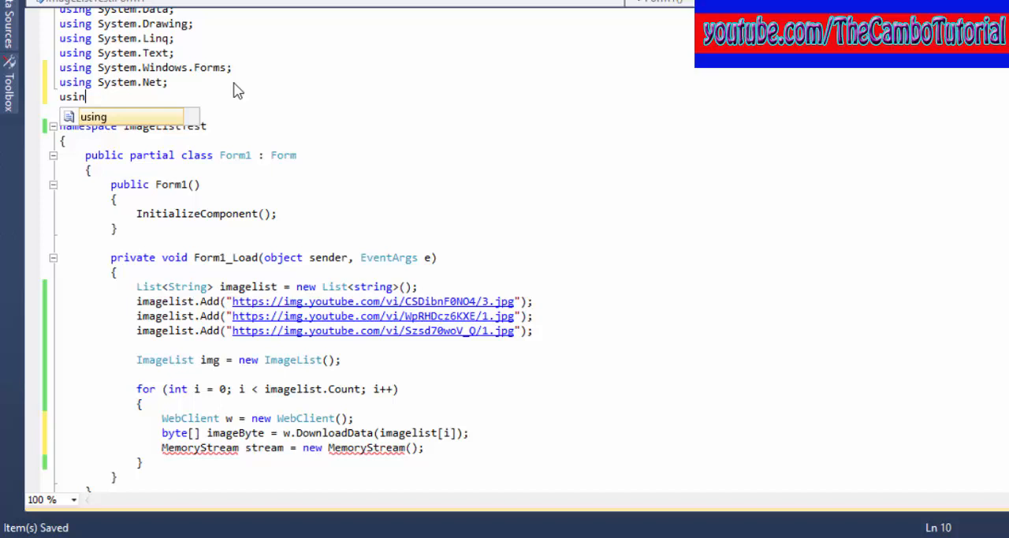
pyautogui.write('System.IO;')
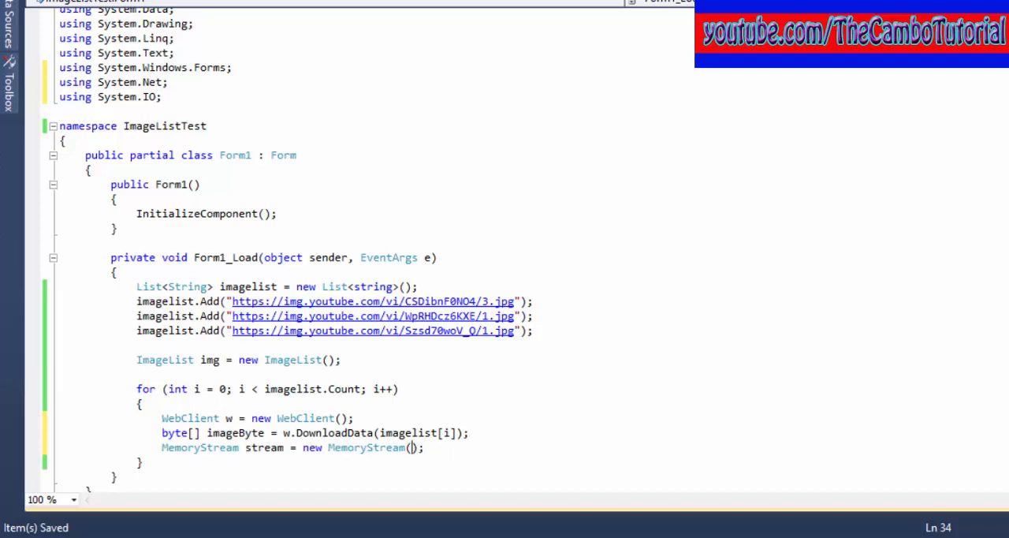
pyautogui.write('imageByte')
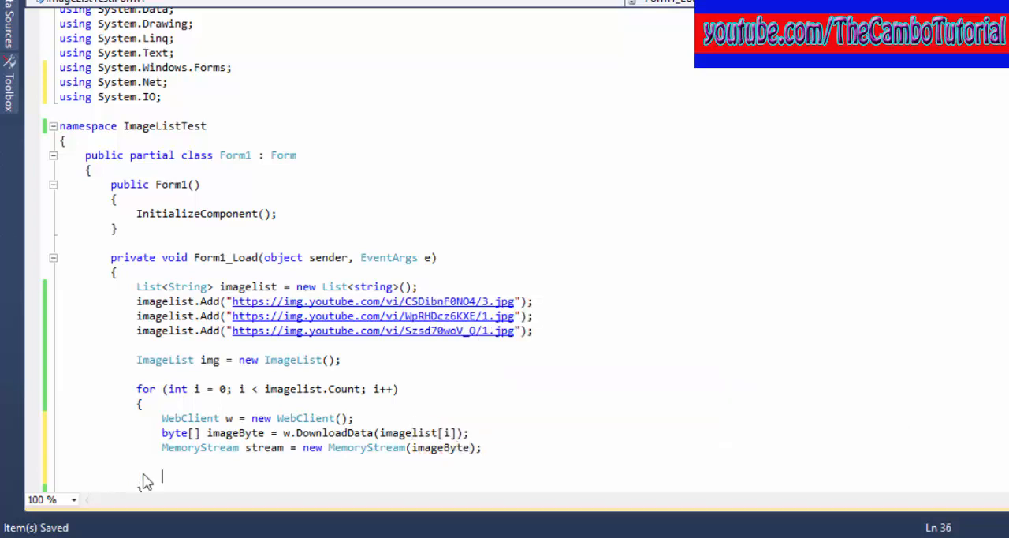
# Step: Create Image im from the stream using Image.FromStream(stream)
pyautogui.write('Image im = new')
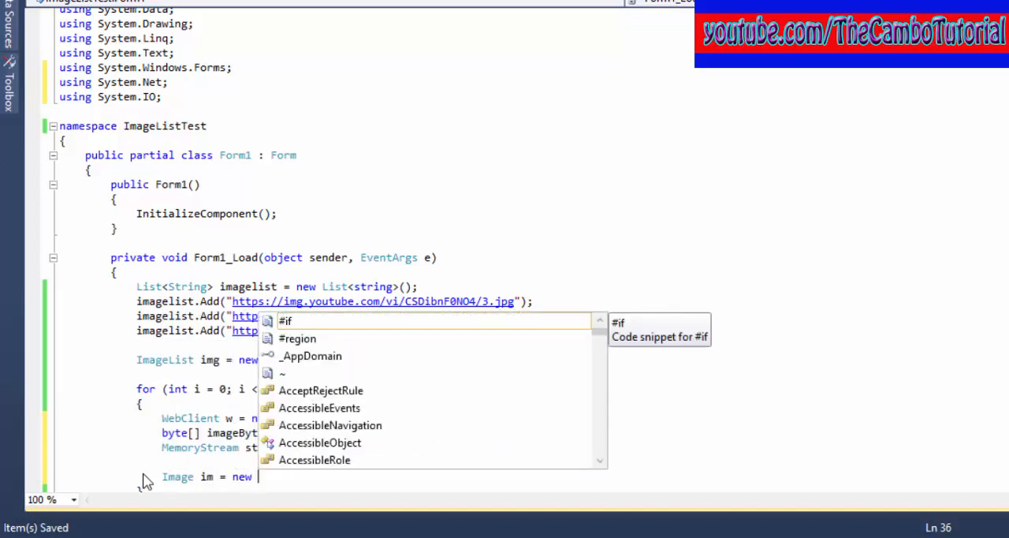
pyautogui.write('I')
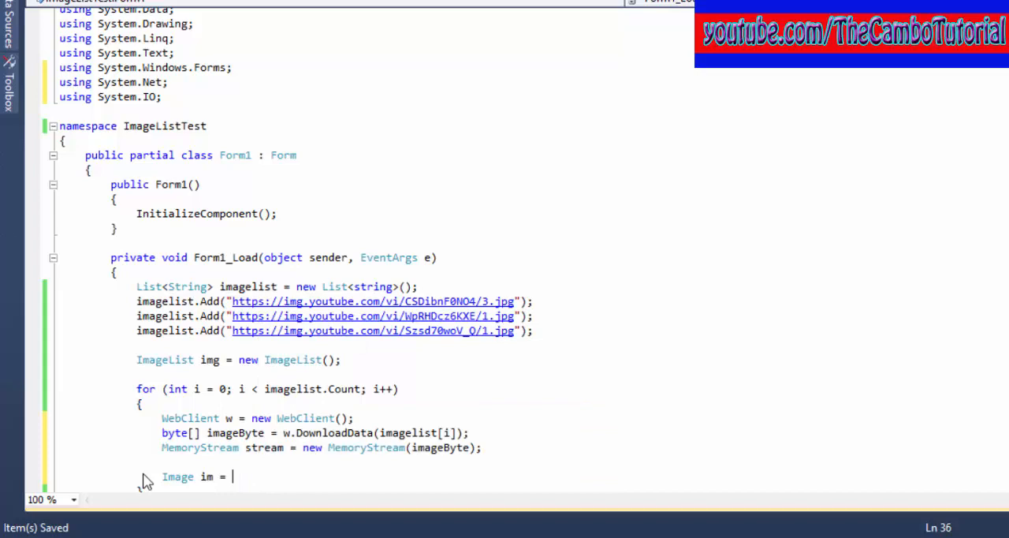
pyautogui.write('Image.Froms')
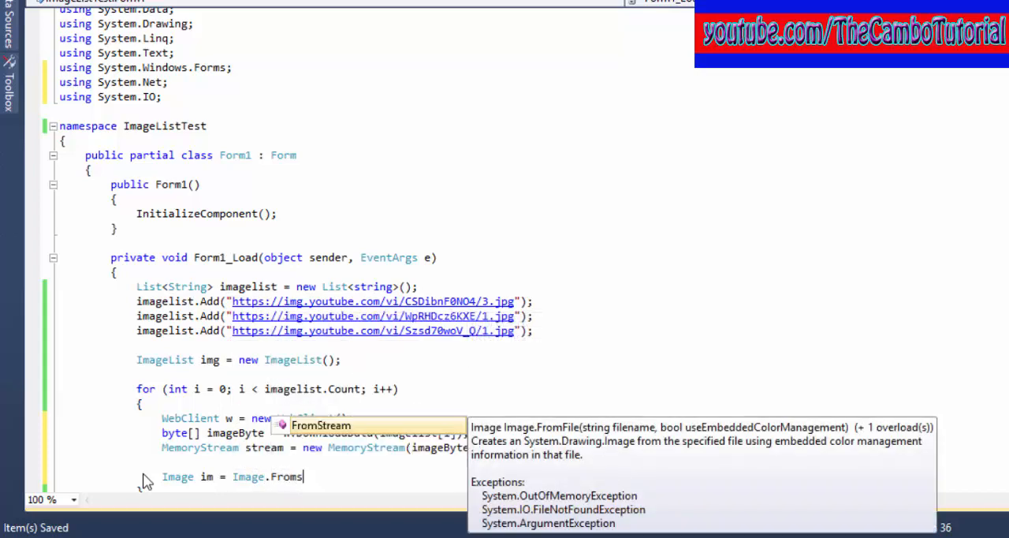
pyautogui.write('tream(')
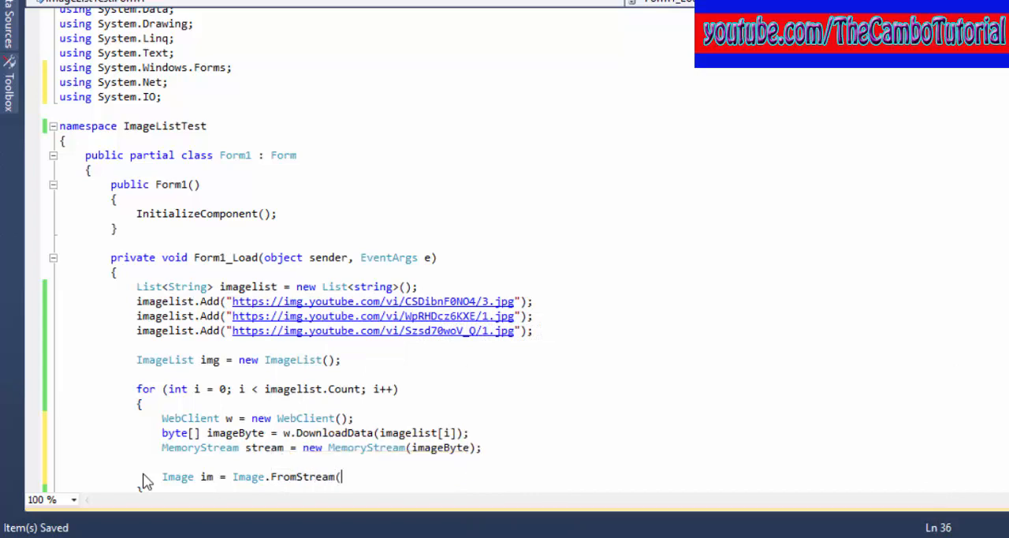
pyautogui.write('m')
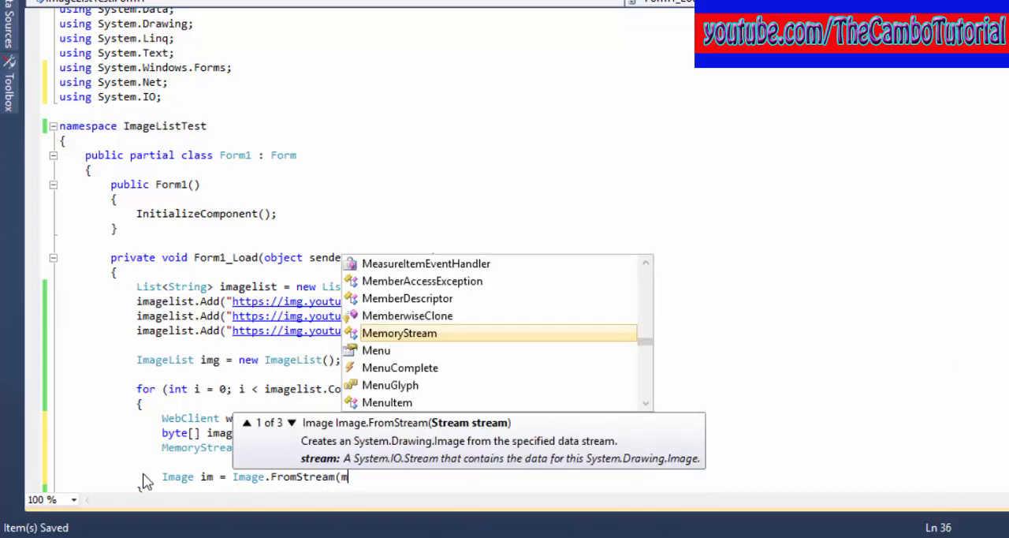
pyautogui.write('eam);')
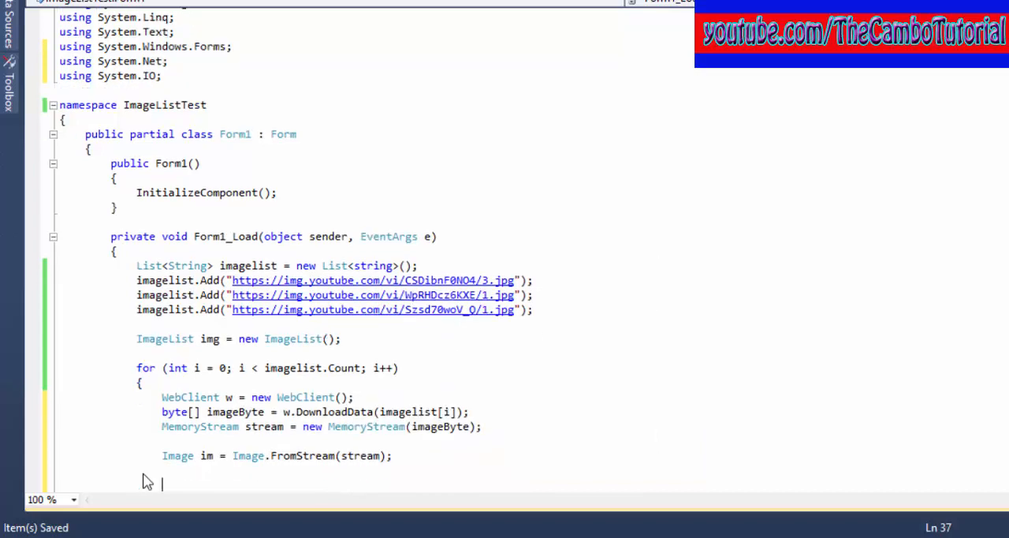
# Step: Add each downloaded image to the image list with img.Images.Add(im)
pyautogui.write('img')
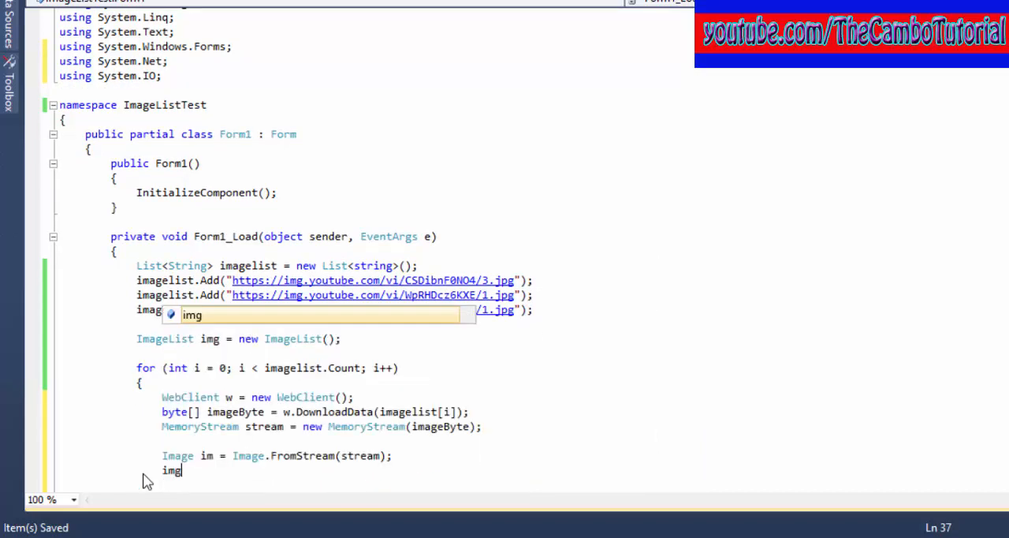
pyautogui.write('.')
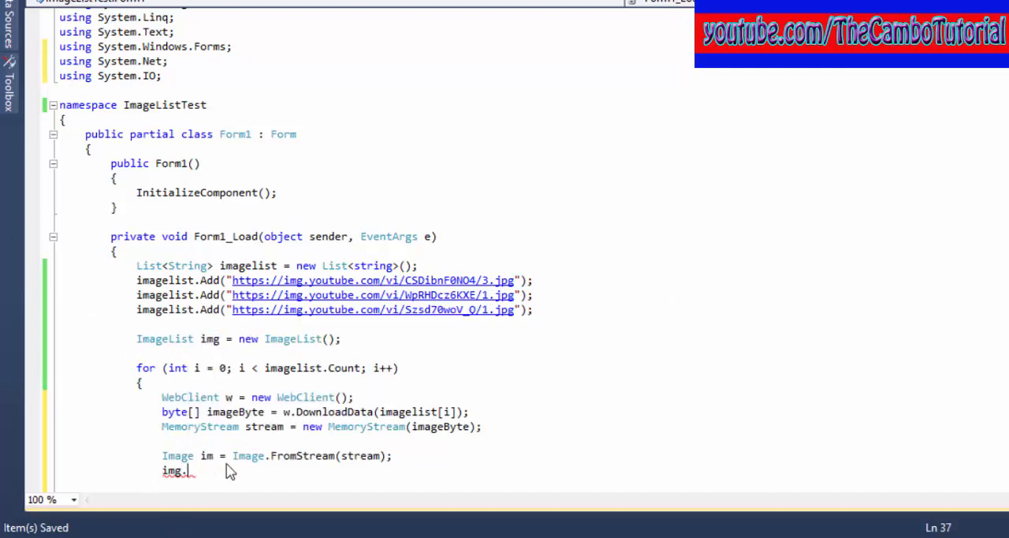
pyautogui.write('Images.Add(im);')
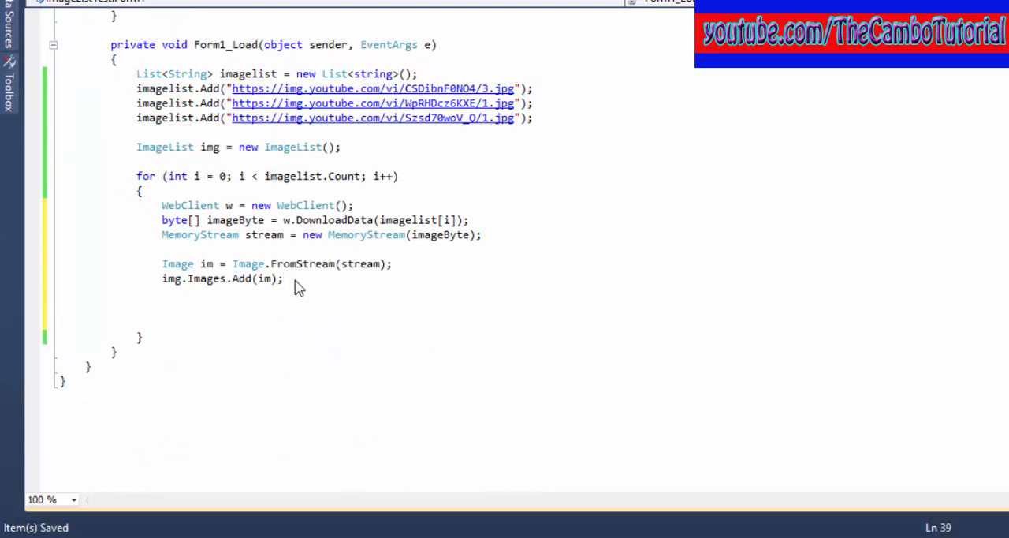
# Step: Add a ListView item with listView1.Items.Add("", i) using the image index
pyautogui.write('listView1.')
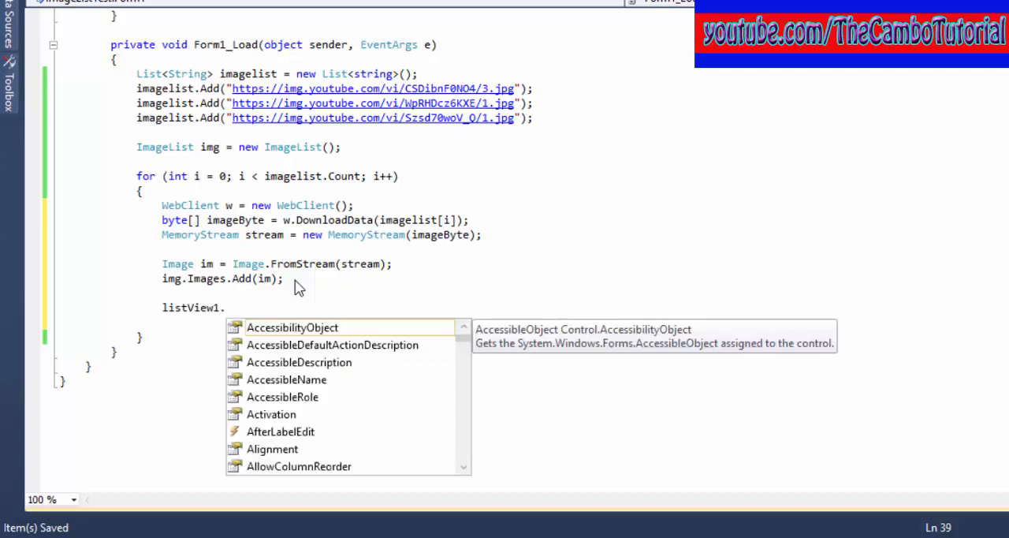
pyautogui.write('Items')
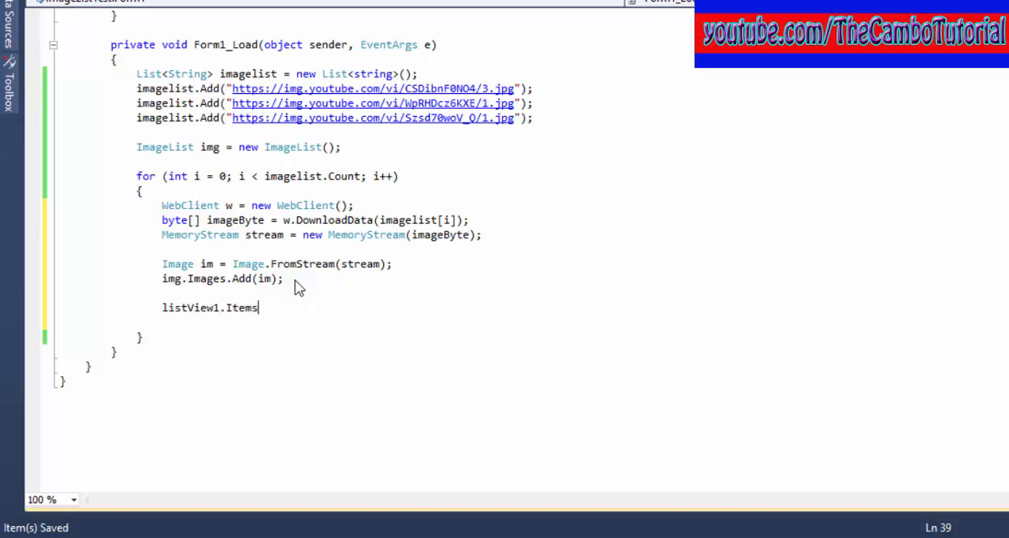
pyautogui.write('.Add("");')
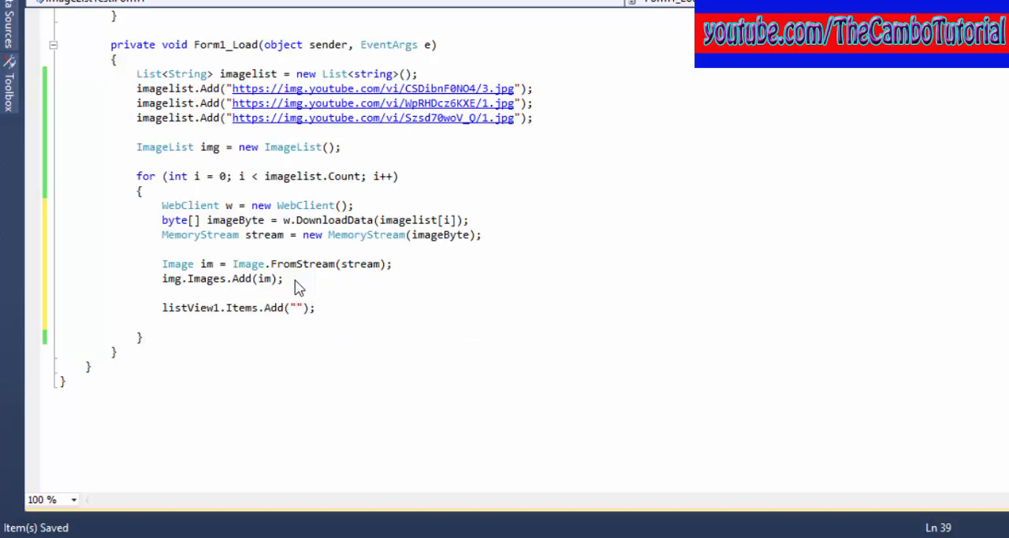
pyautogui.write(',i')
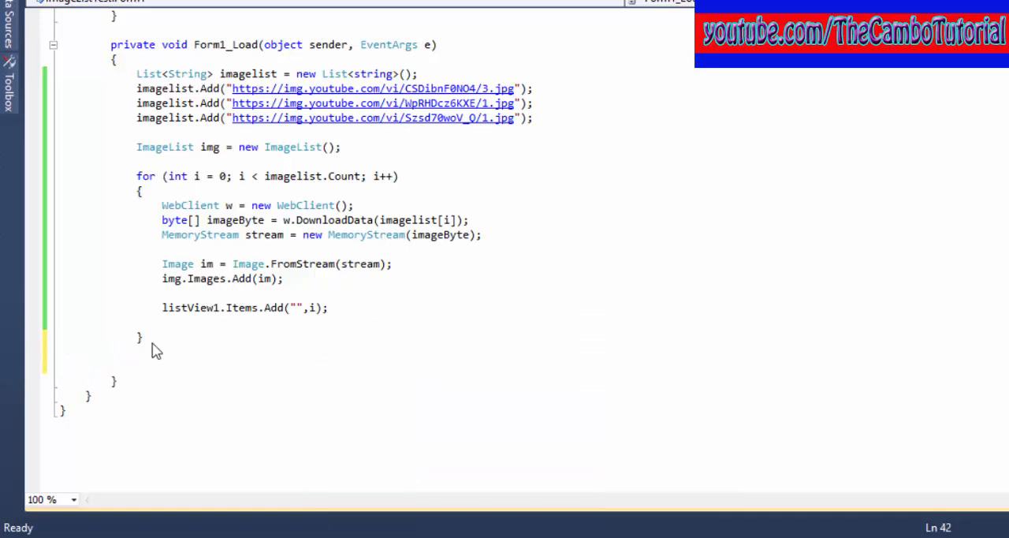
# Step: Set listView1.LargeImageList = img and img.ImageSize = new Size(256, 256)
pyautogui.write('listView1.LargeImageList')
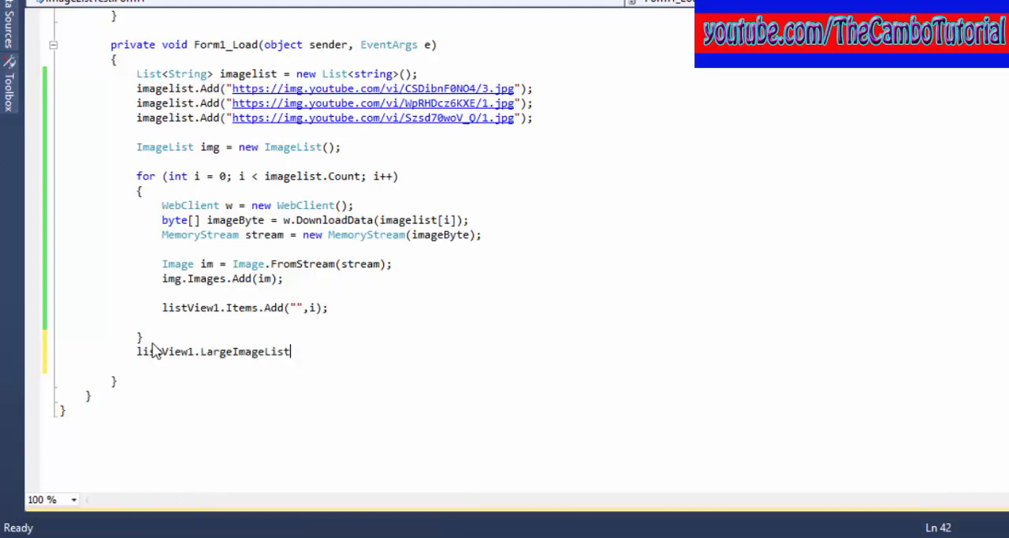
pyautogui.write('= img;')
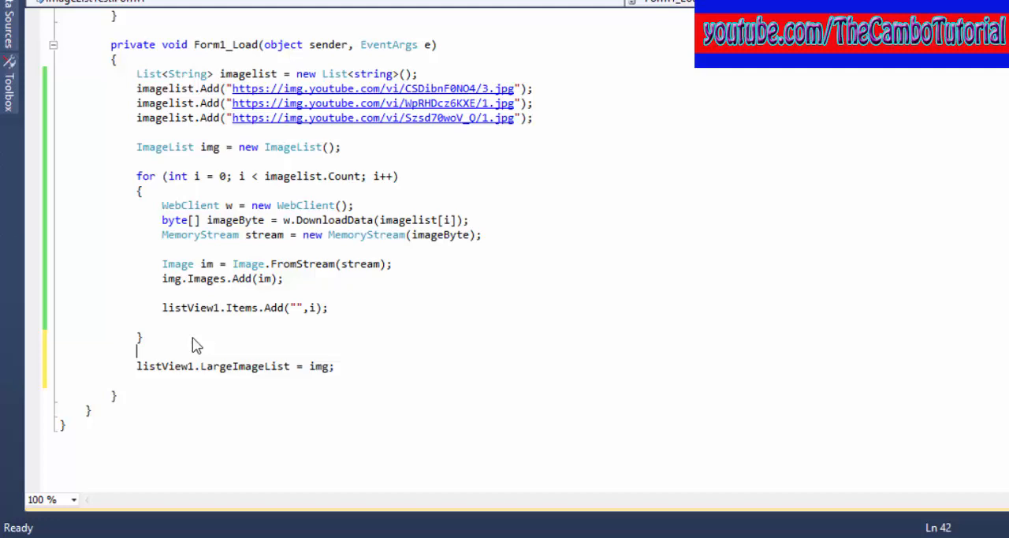
pyautogui.write('img.ImageSize =new')
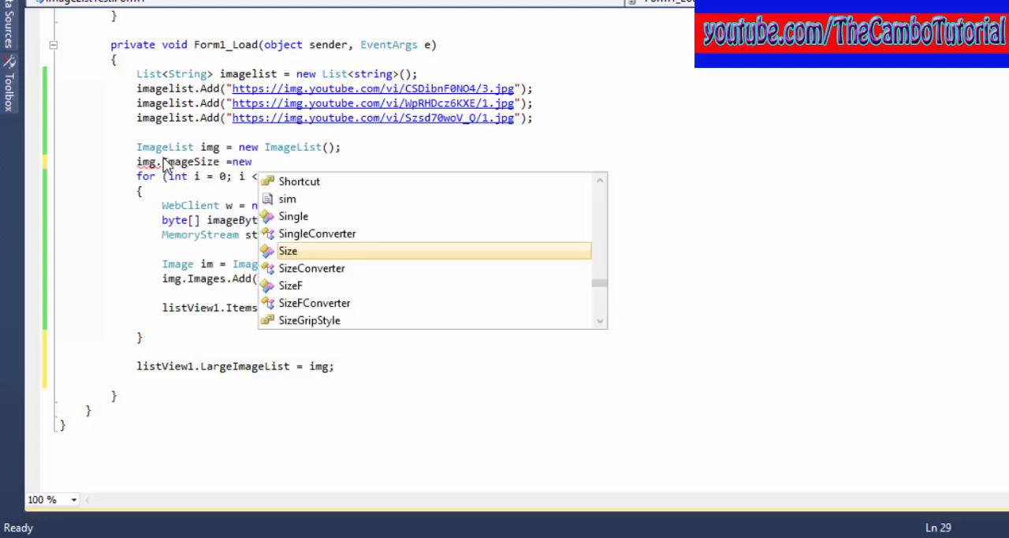
pyautogui.doubleClick(288, 250)
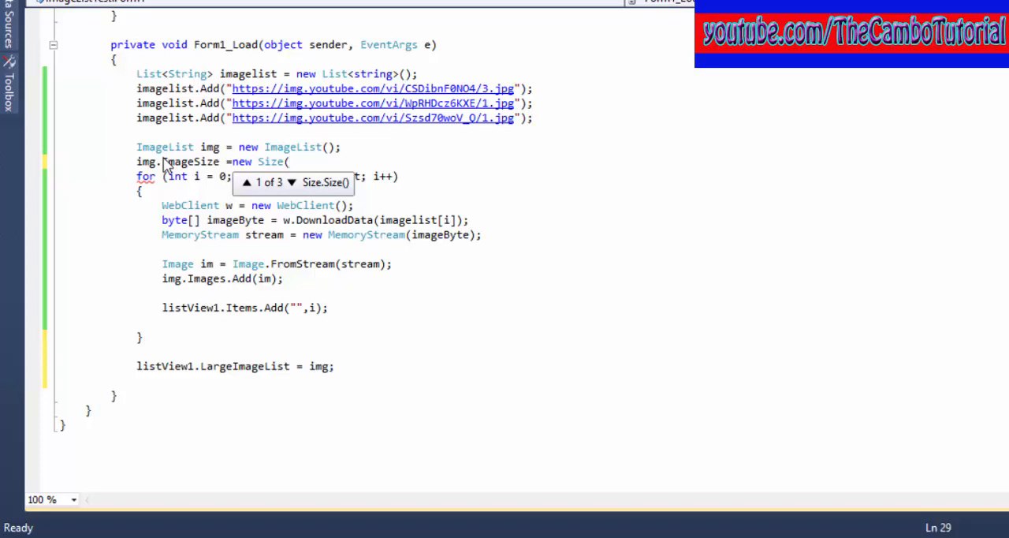
pyautogui.write('256,')
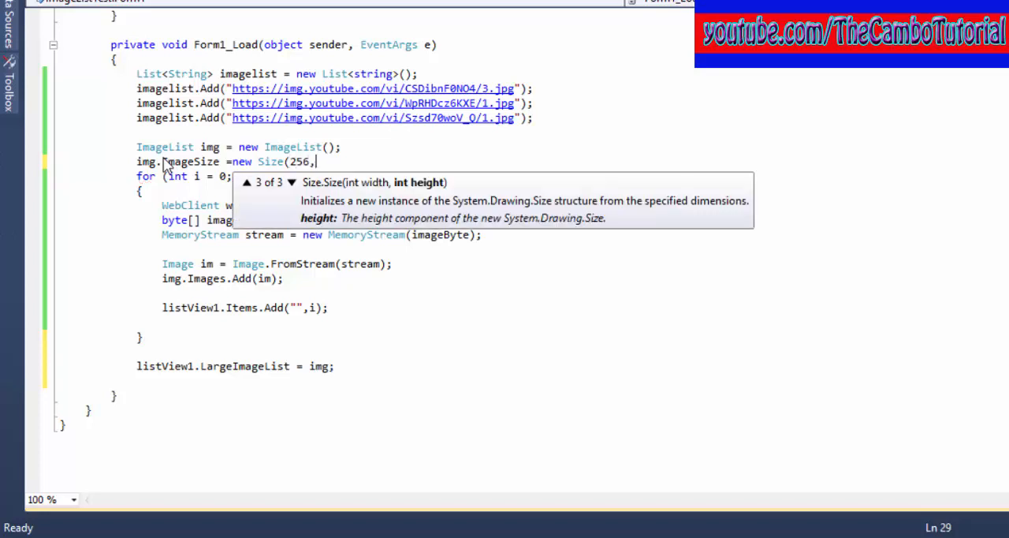
pyautogui.write('256')
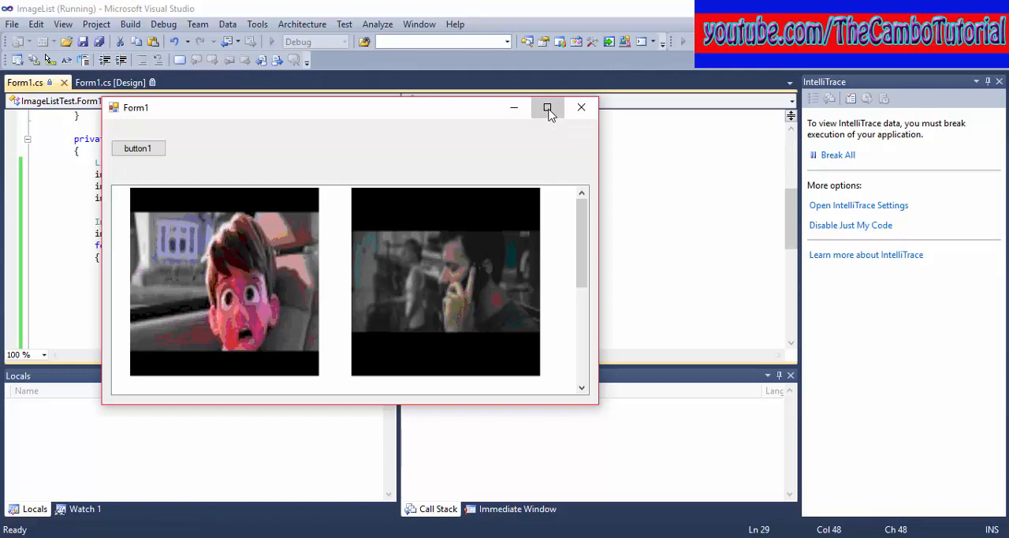
# Step: Close the running Form1 window to return to the code editor
pyautogui.click(547, 107)
pyautogui.write('img.')
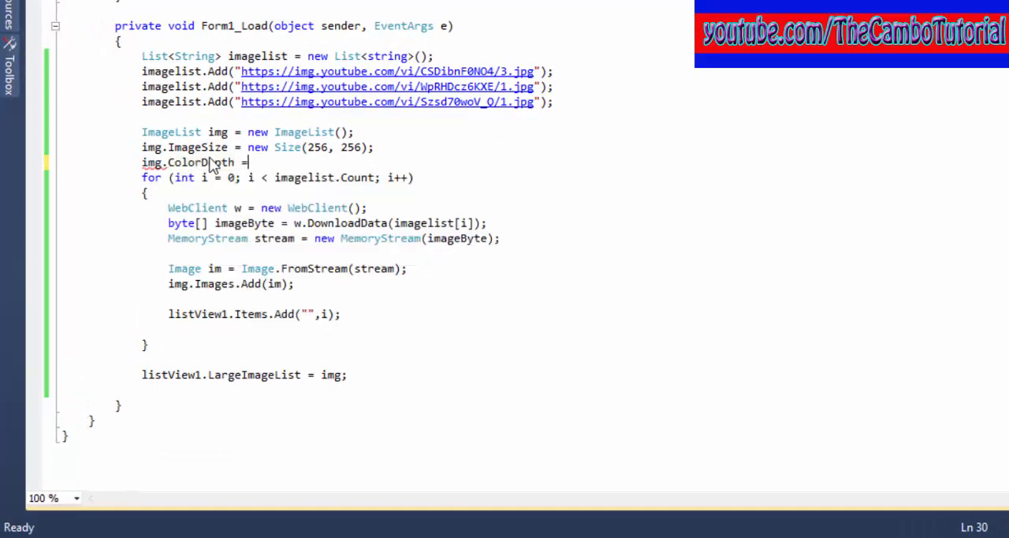
# Step: Set the image list's ColorDepth to Depth32Bit
pyautogui.write('ColorDepth.')
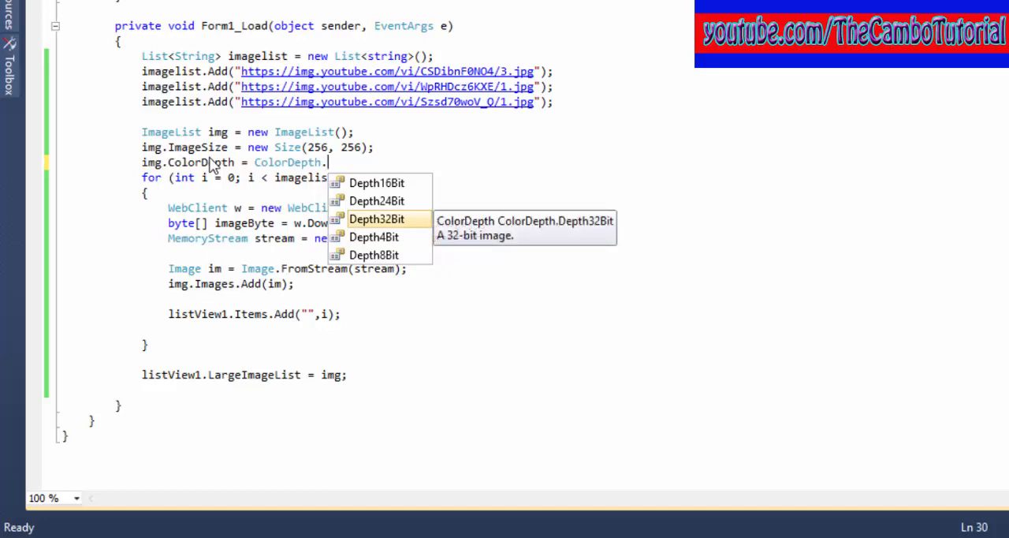
pyautogui.doubleClick(376, 219)
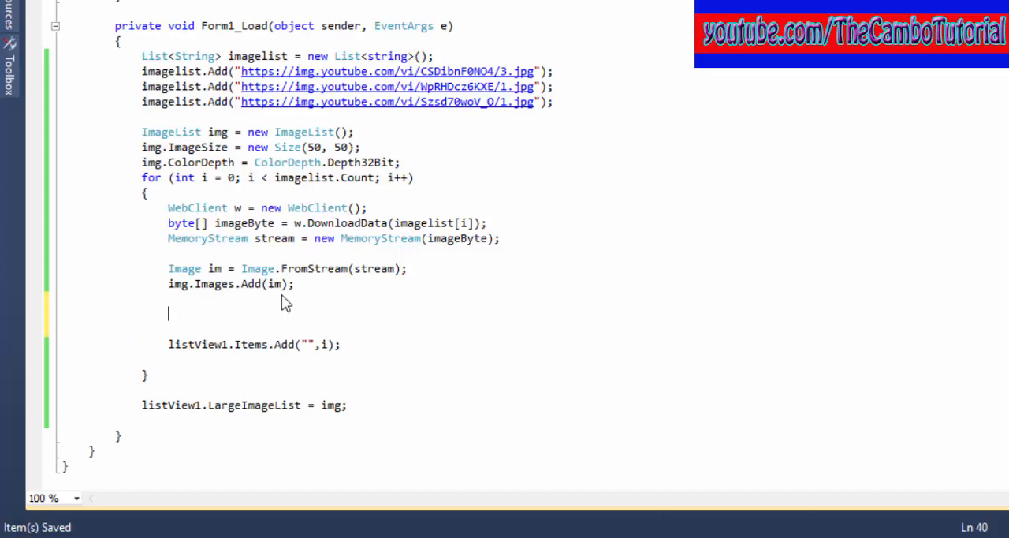
# Step: Build a Uri from each image URL and label items with uri.Segments.Last()
pyautogui.write('Uri')
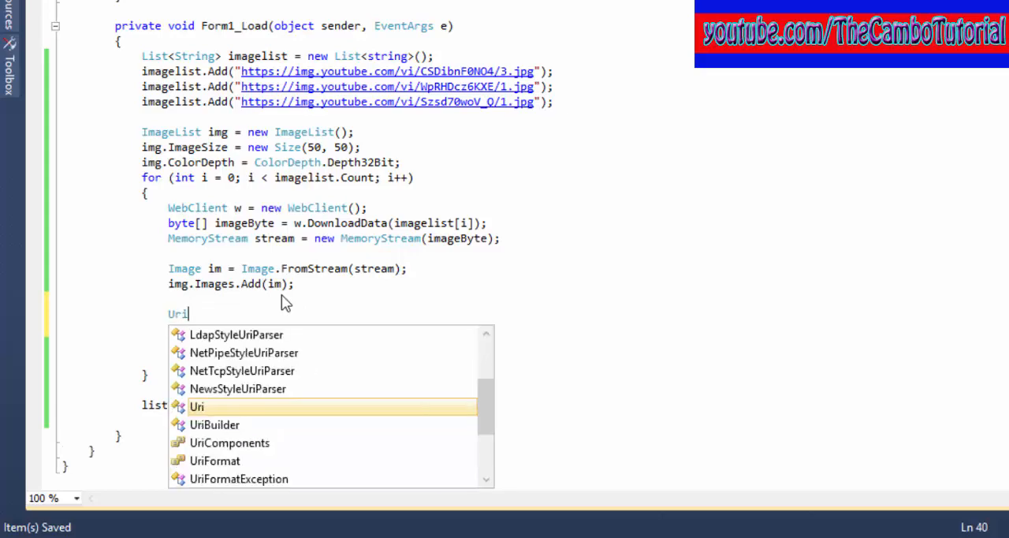
pyautogui.write('uri =')
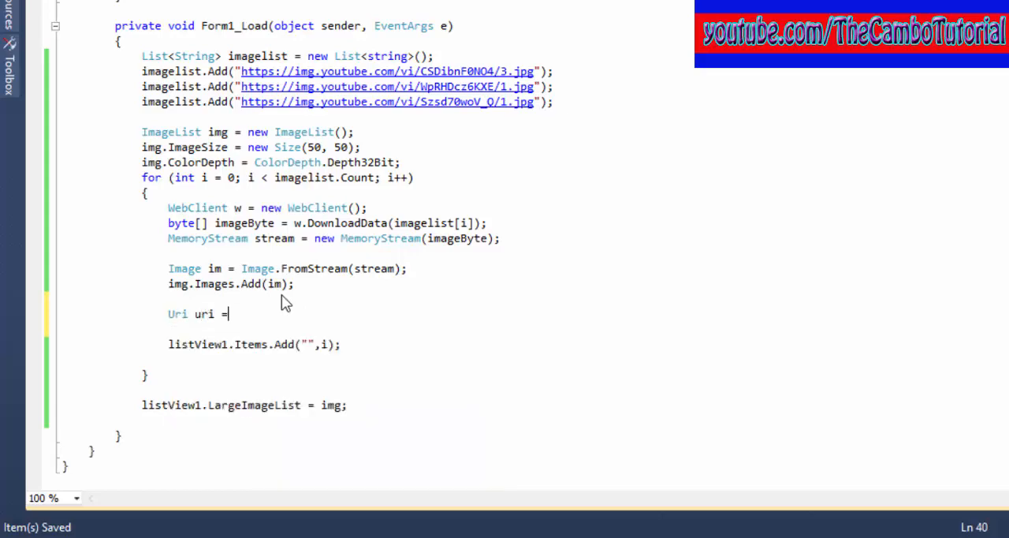
pyautogui.write('new Uri')
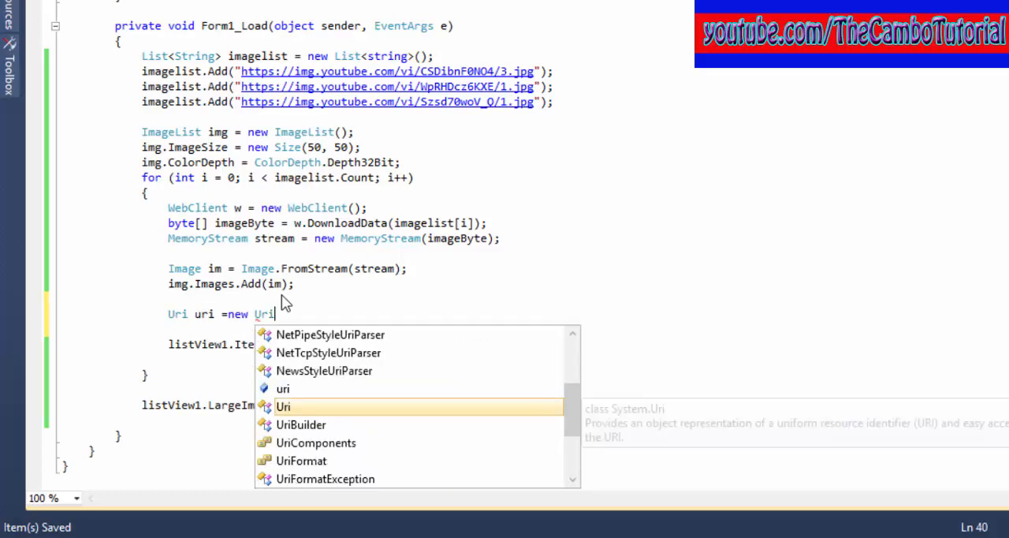
pyautogui.write('(imagelist[i]);')
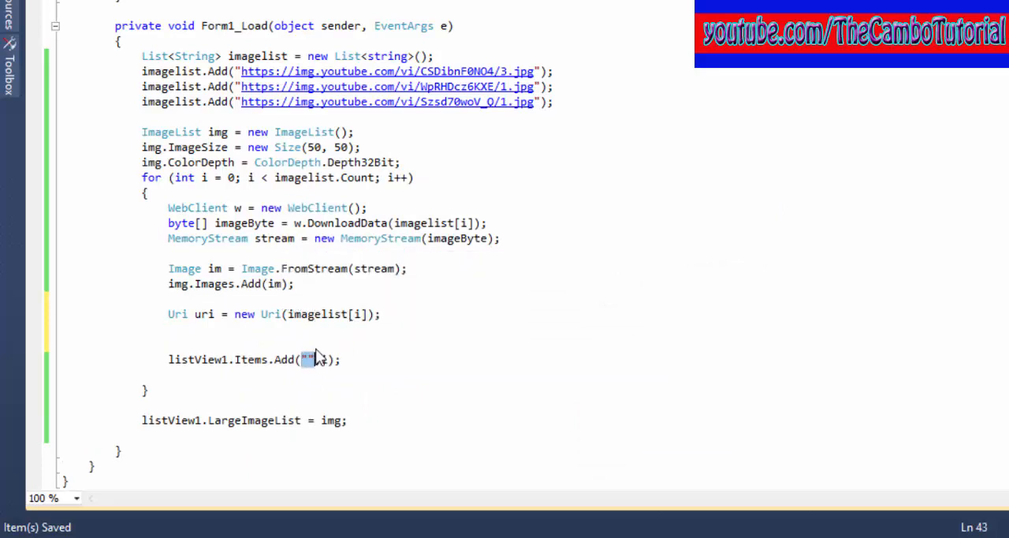
pyautogui.write('uri.S')
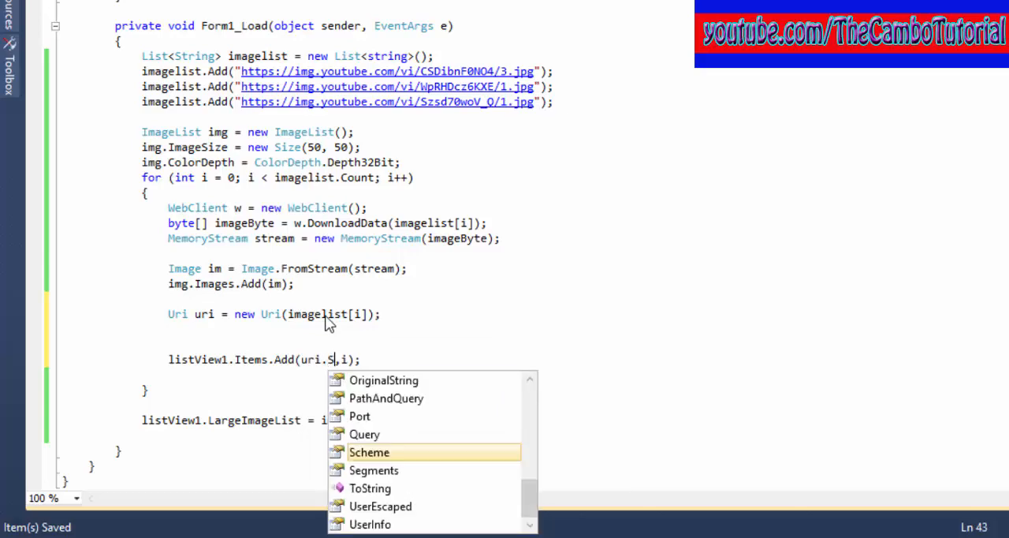
pyautogui.write('eq')
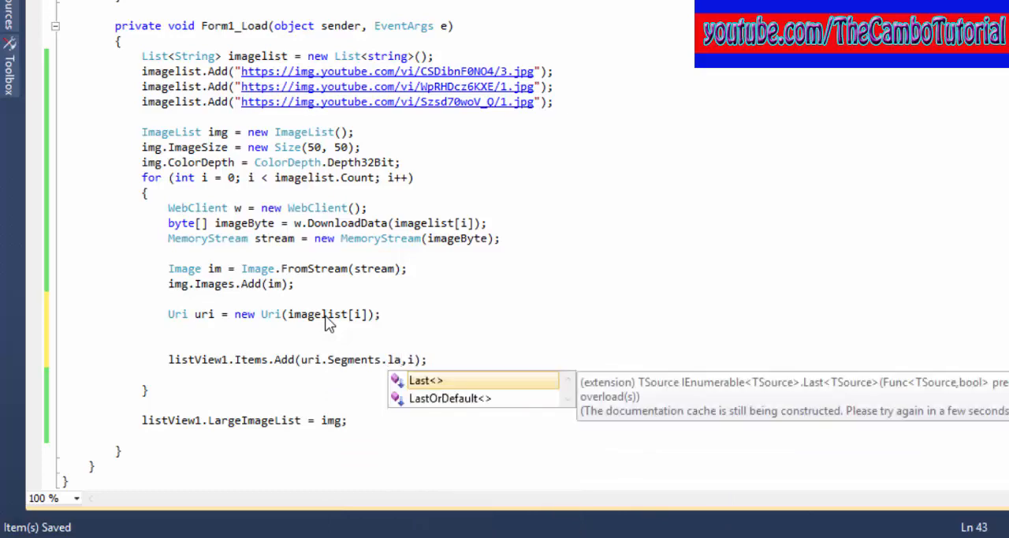
pyautogui.press('Tab')
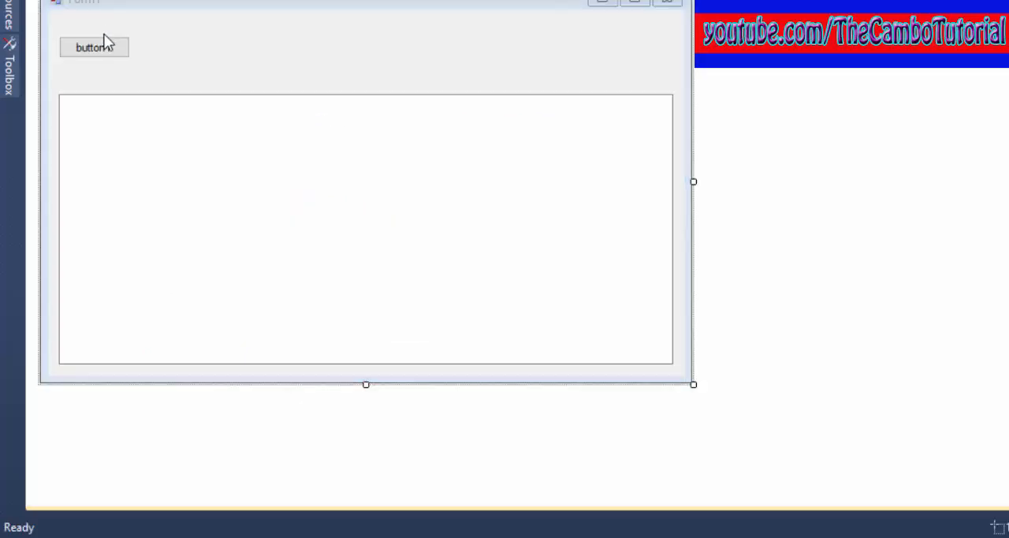
# Step: Add a button1_Click handler setting listView1.View to View.List, then start debugging
pyautogui.doubleClick(94, 46)
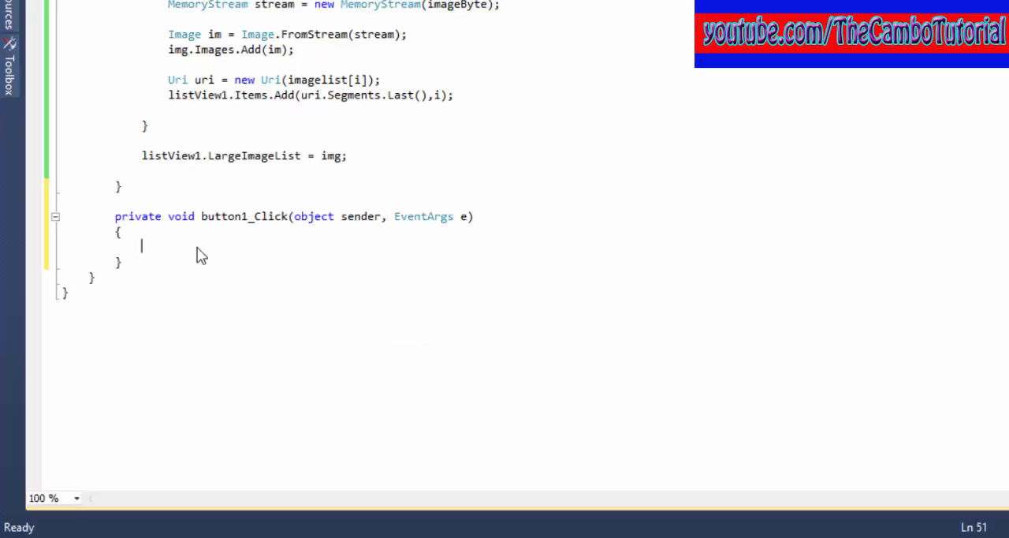
pyautogui.write('listView1.View = View.List;')
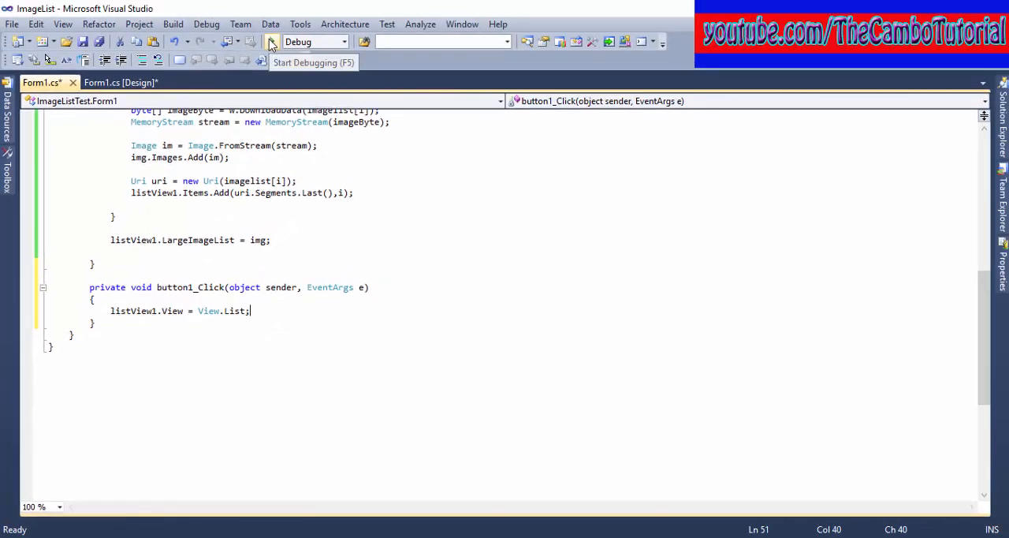
pyautogui.click(271, 41)
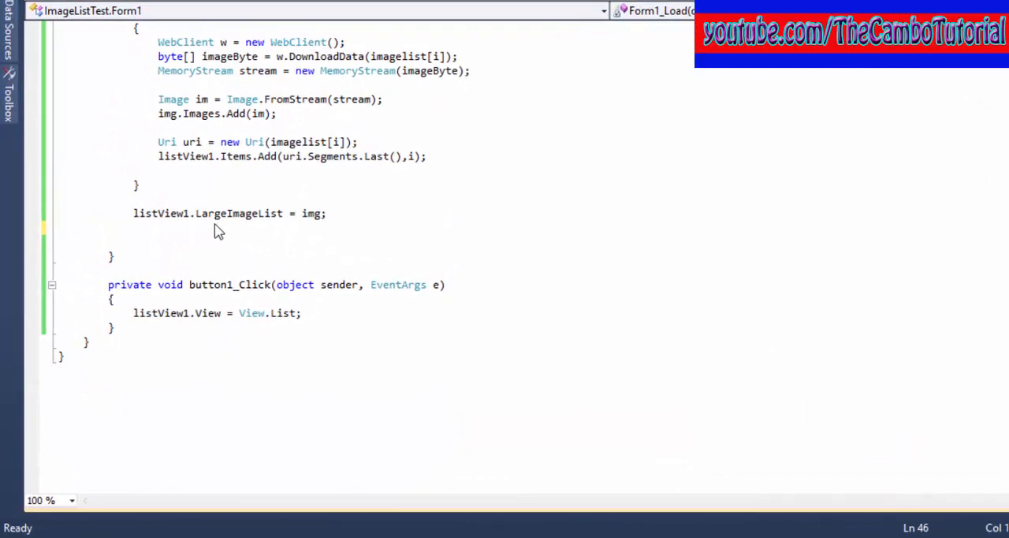
# Step: Add listView1.SmallImageList = img; below the LargeImageList assignment
pyautogui.write('listView1')
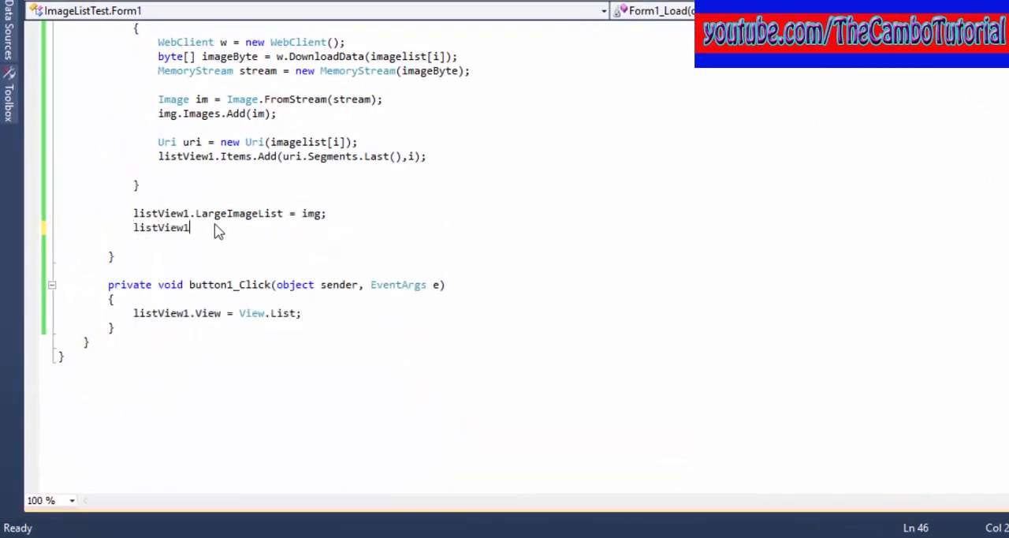
pyautogui.write('.SmallImageList')
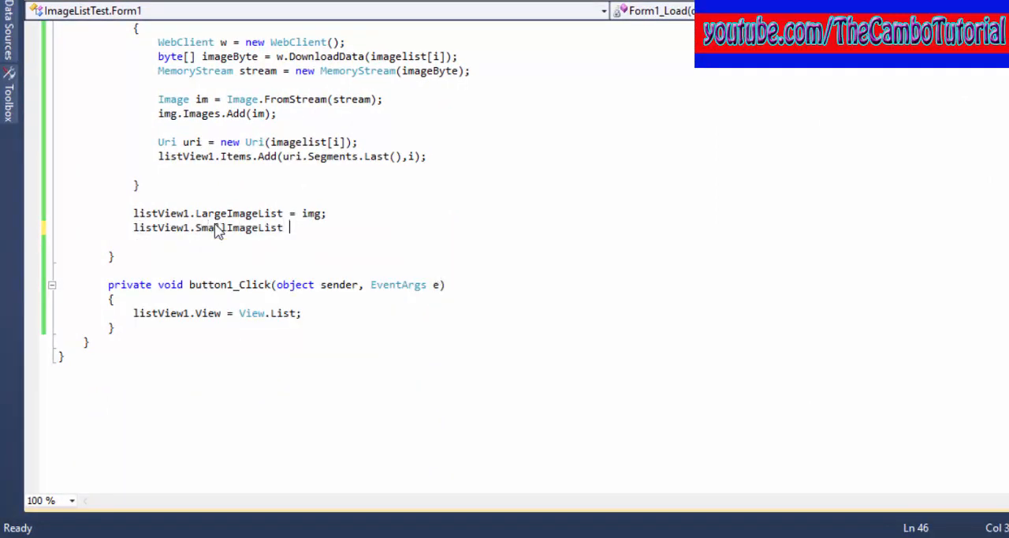
pyautogui.write('= img;')
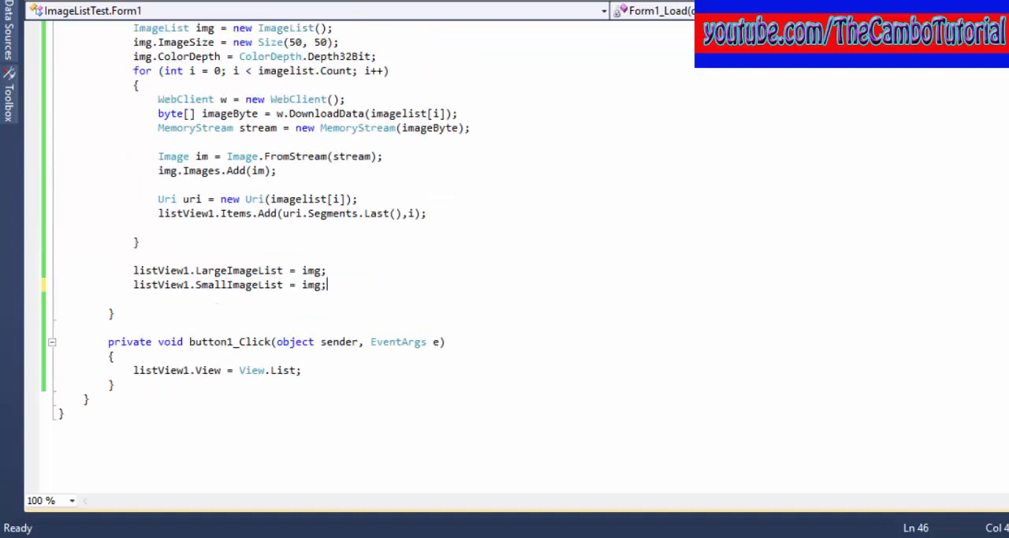
pyautogui.scroll(-3)
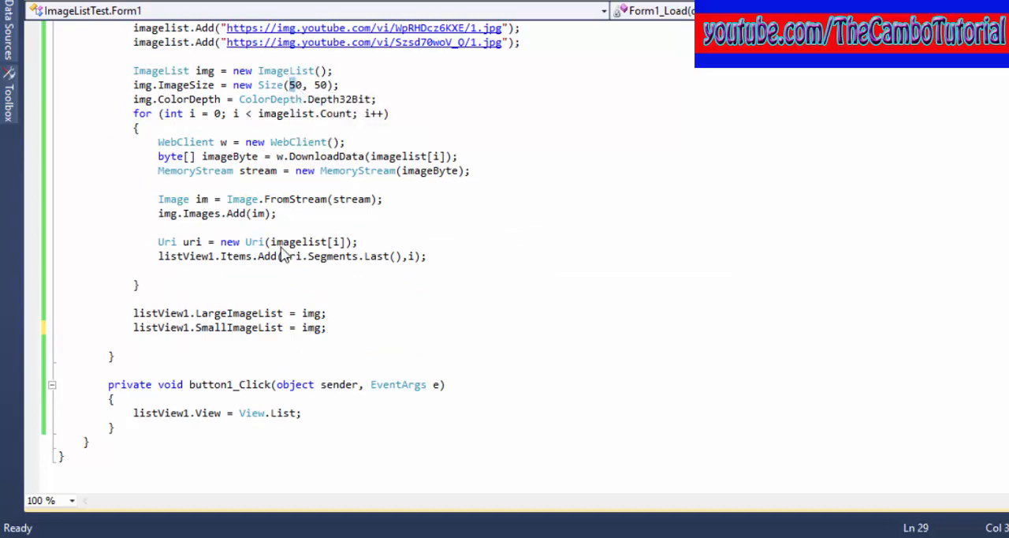
pyautogui.moveTo(241, 313)
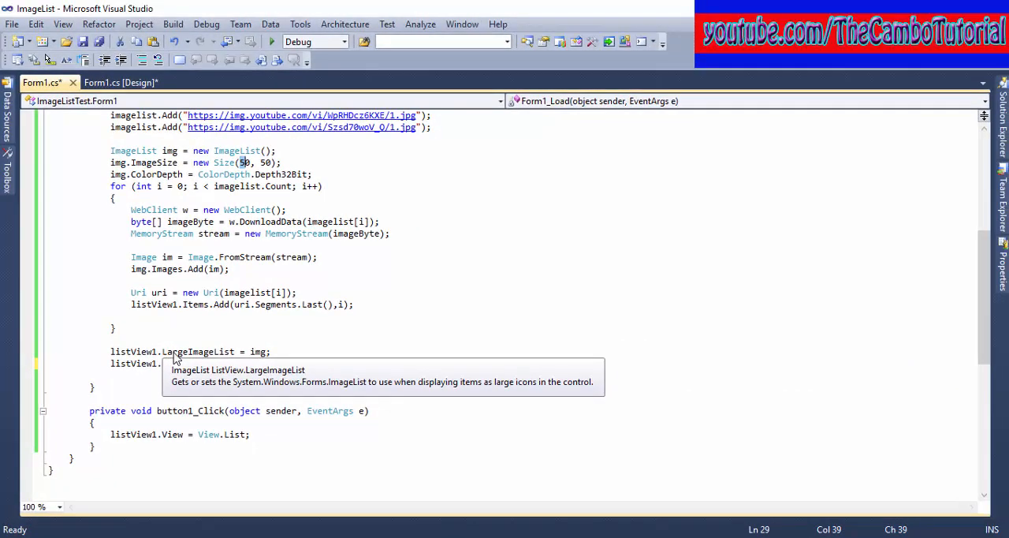
pyautogui.click(271, 41)
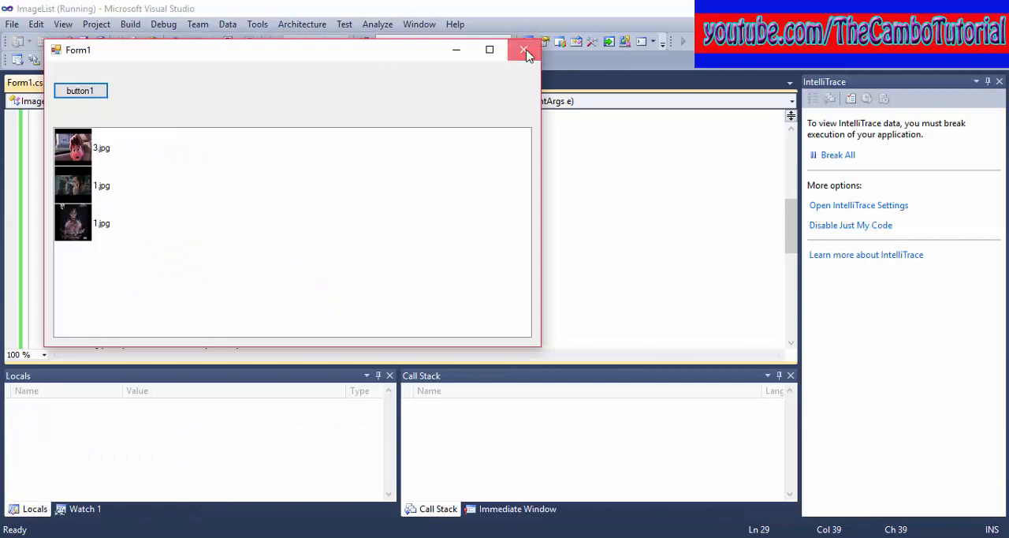
pyautogui.click(525, 51)
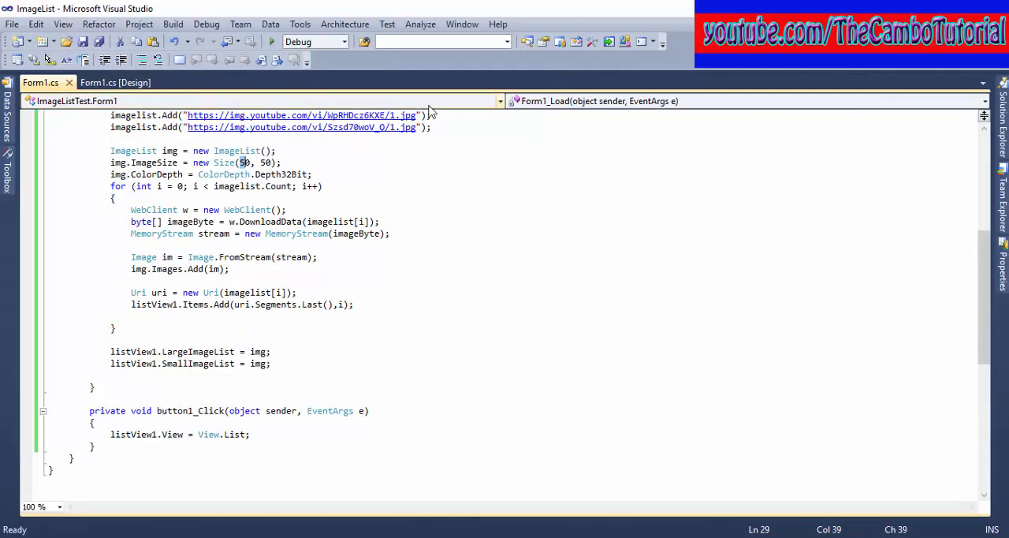